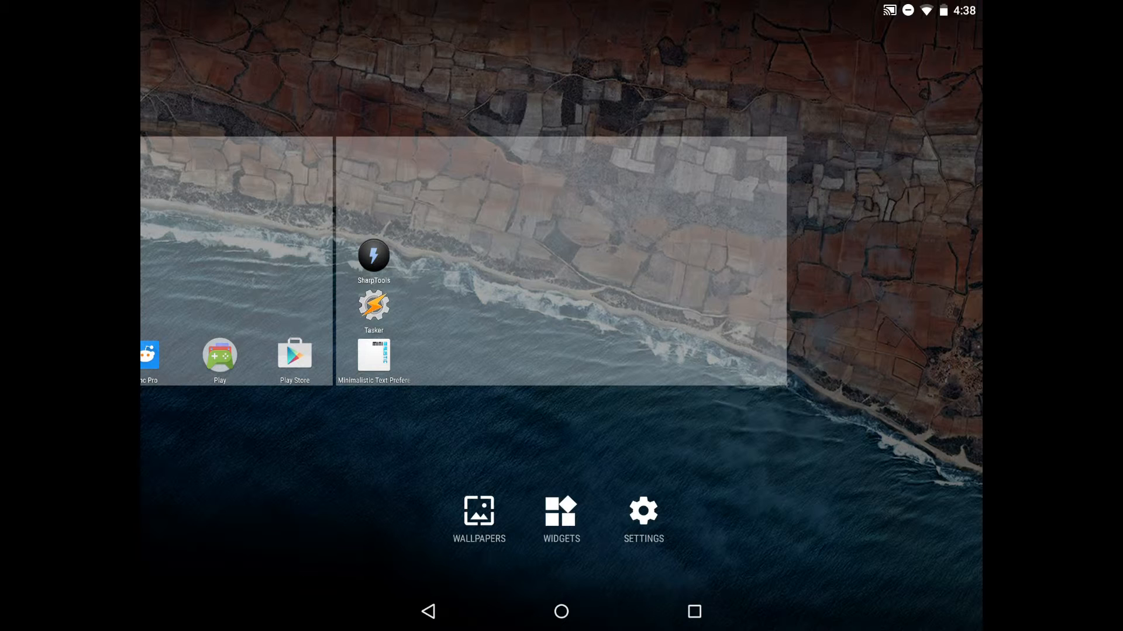
# Browse the launcher's widget list down to the Minimalistic Text widget
pyautogui.click(561, 519)
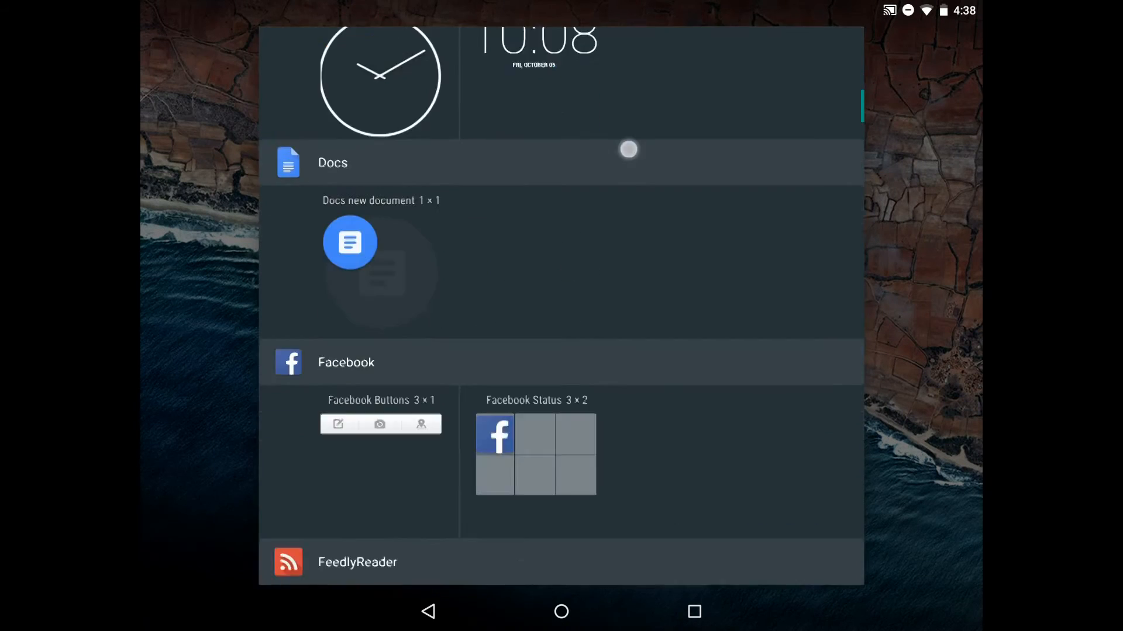
pyautogui.scroll(-3)
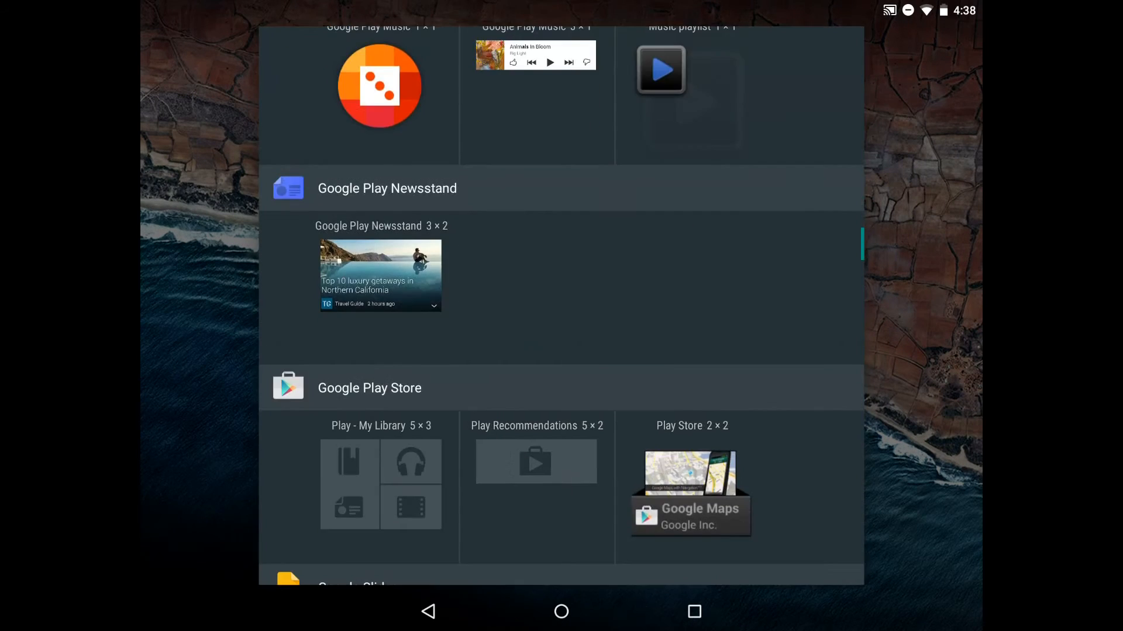
pyautogui.scroll(-3)
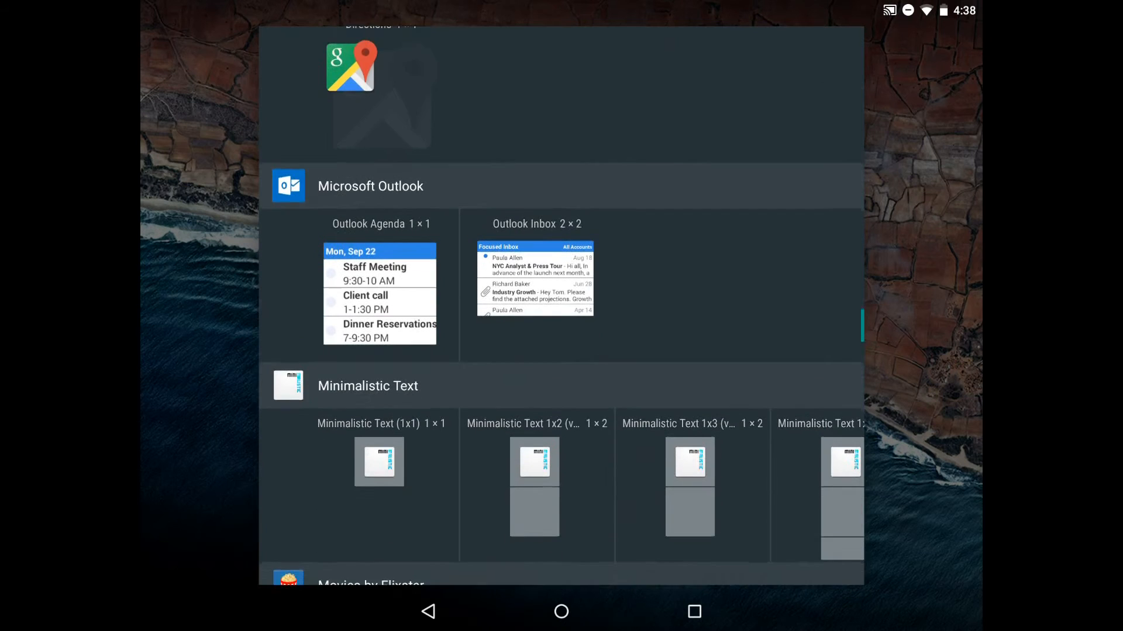
pyautogui.scroll(-3)
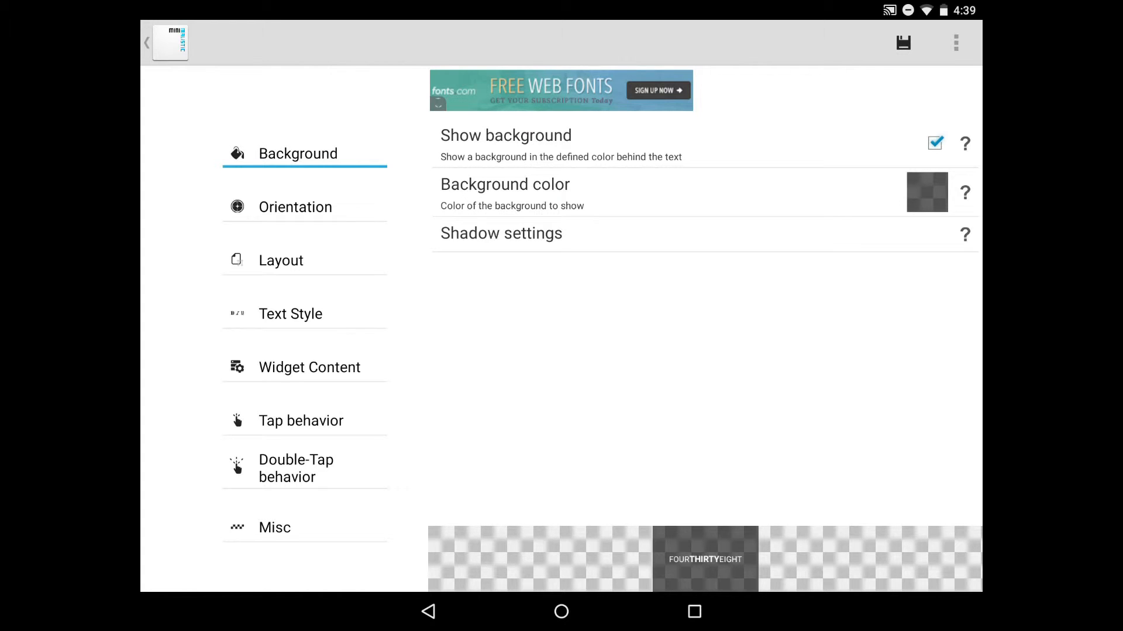
# Delete the default clock row and switch to the Misc variables to add a Locale variable
pyautogui.click(282, 260)
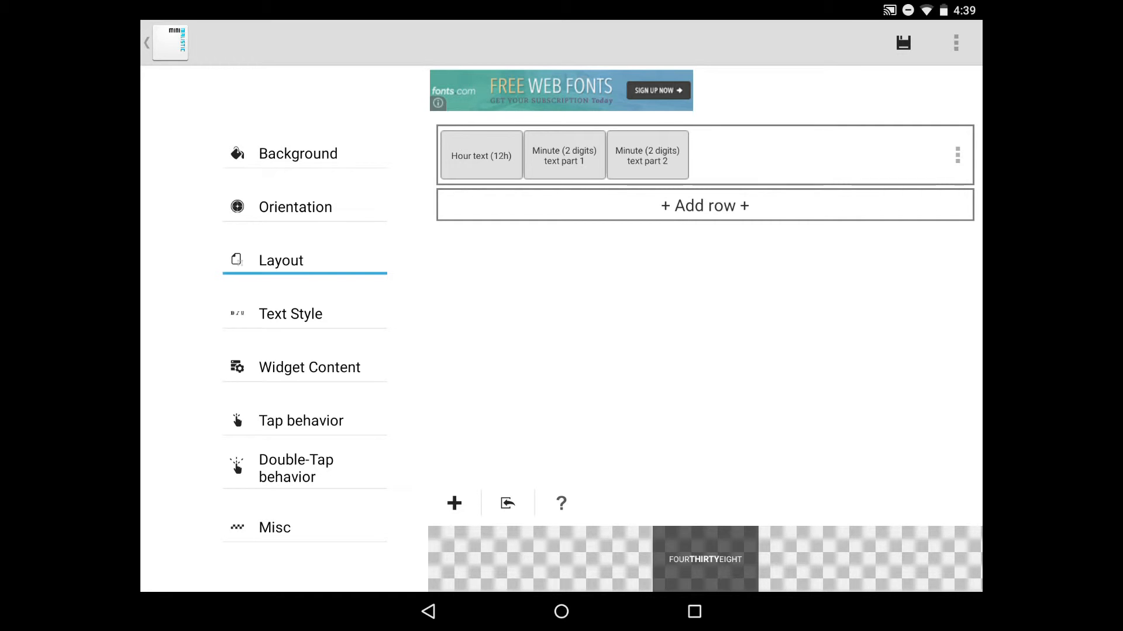
pyautogui.click(956, 155)
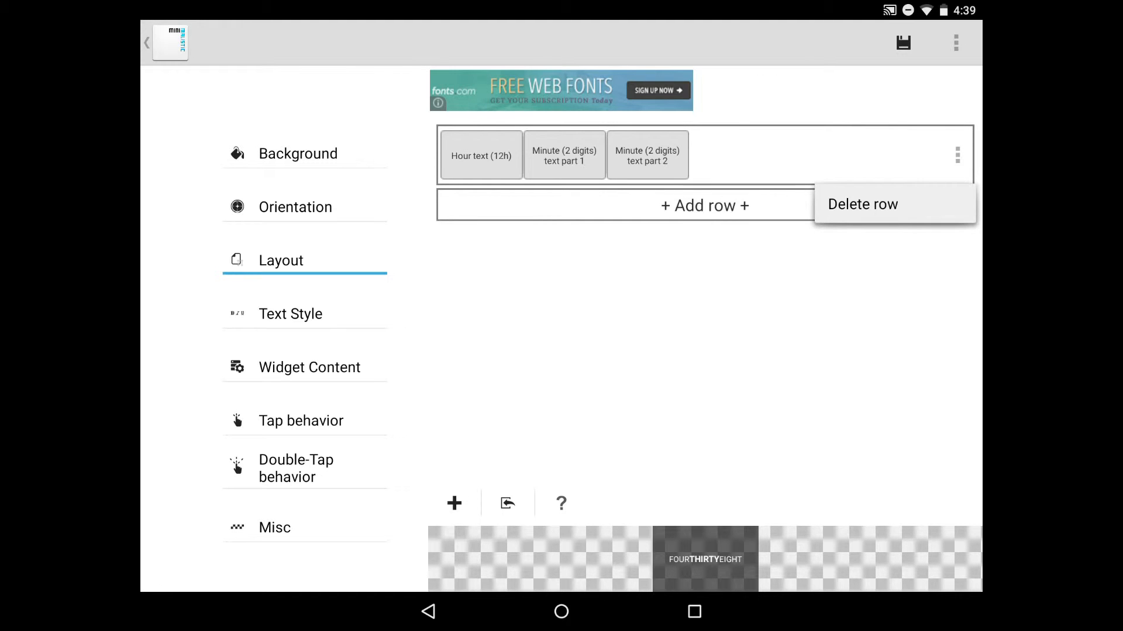
pyautogui.click(862, 203)
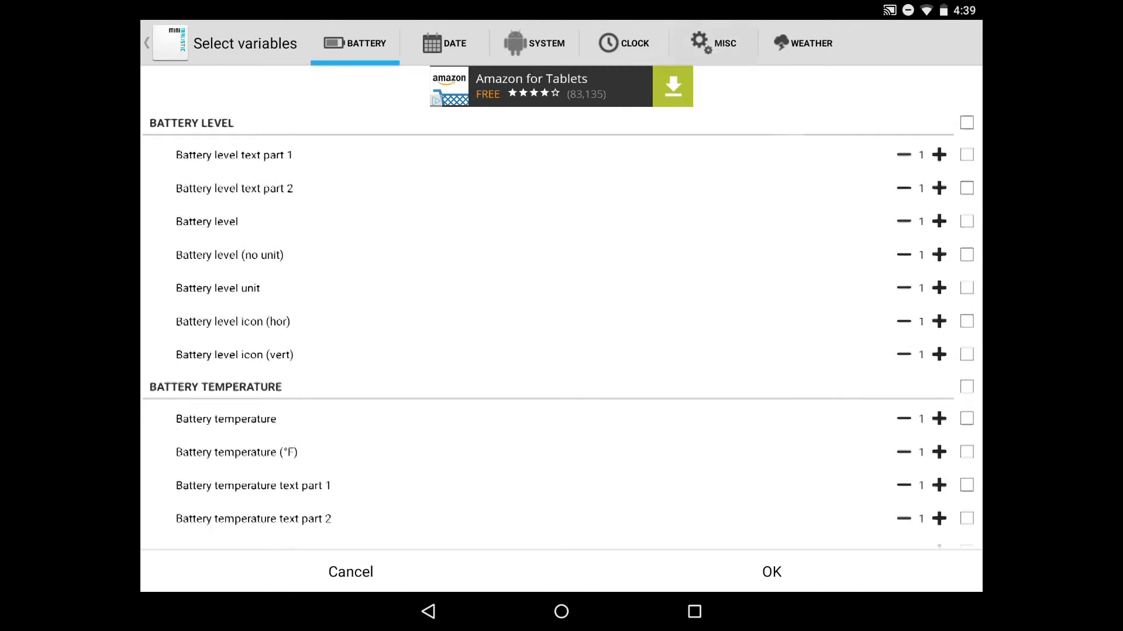
pyautogui.click(713, 43)
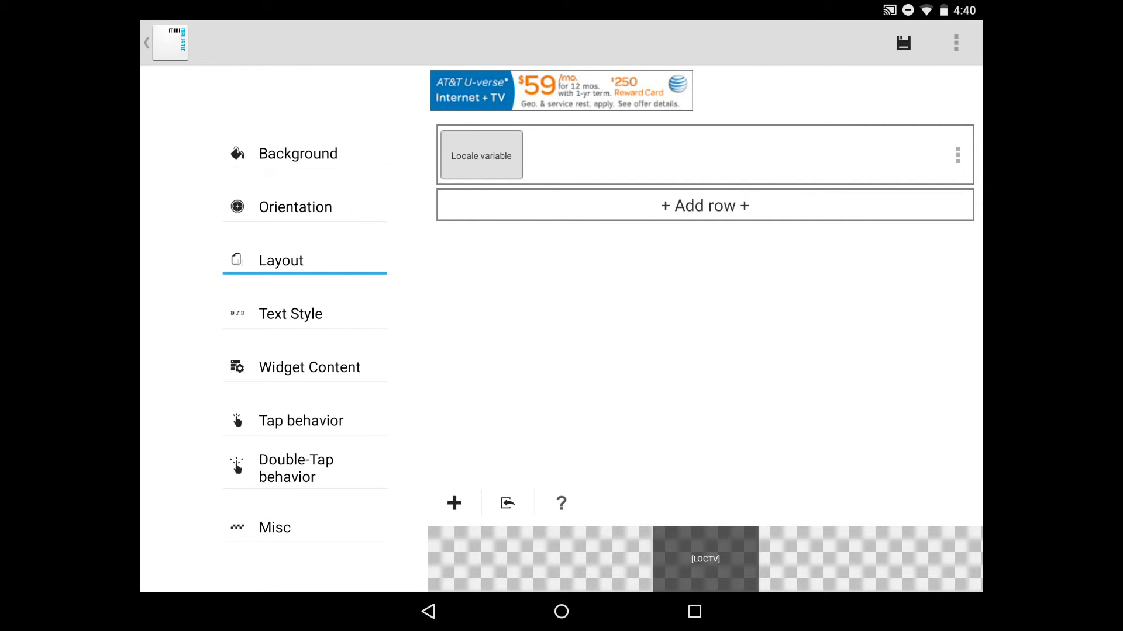
# Name the Locale variable officelight and override its text size to 32
pyautogui.click(481, 155)
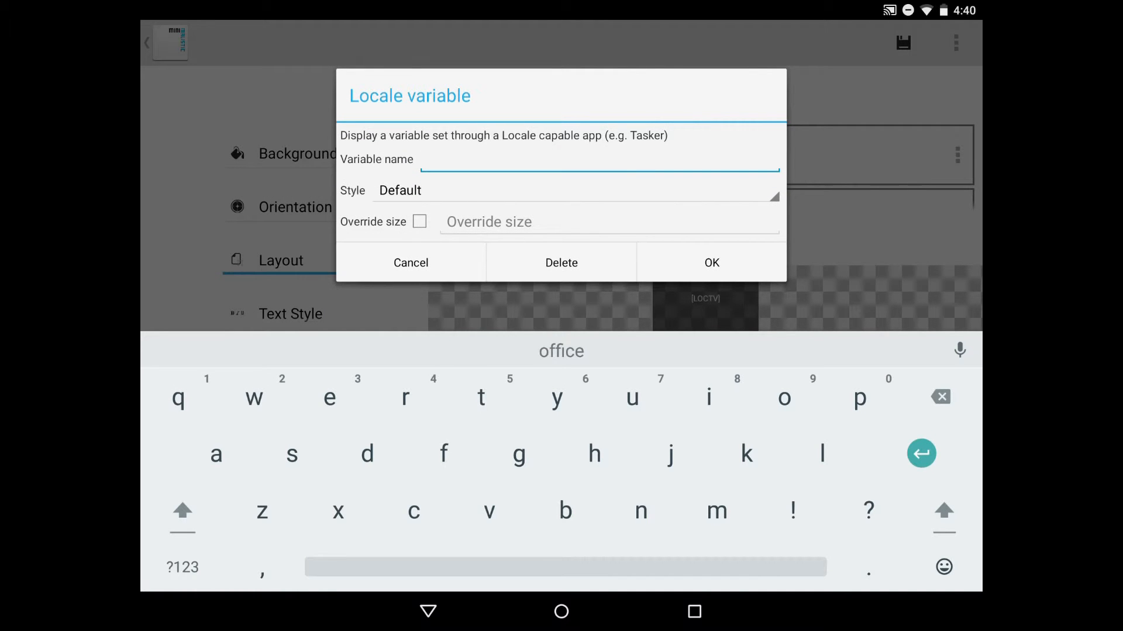
pyautogui.write('o')
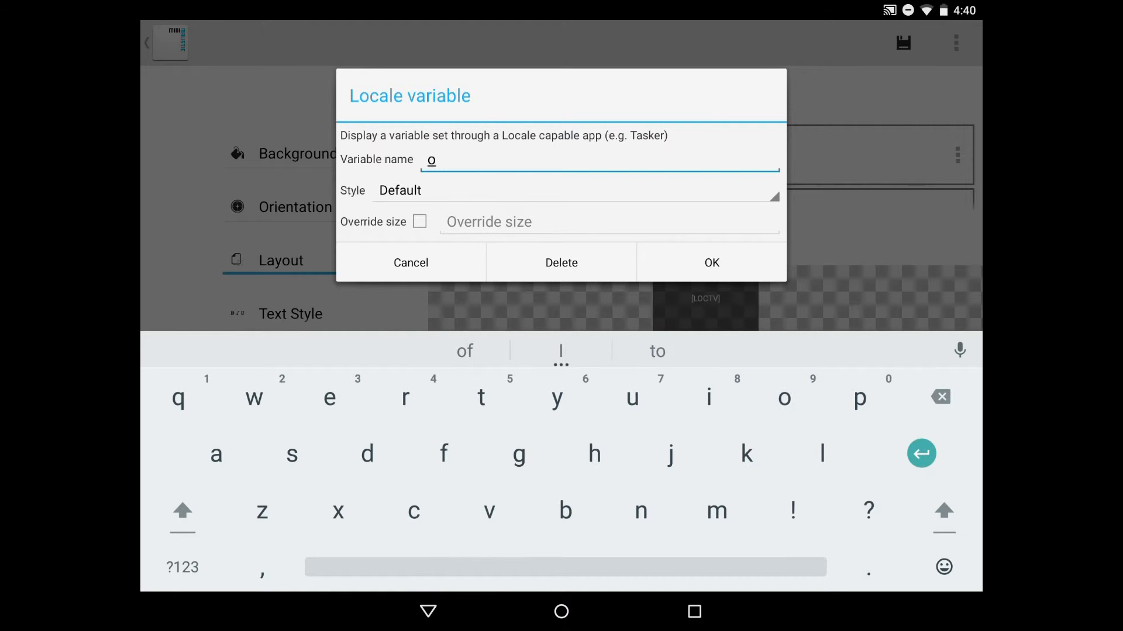
pyautogui.write('fficelight')
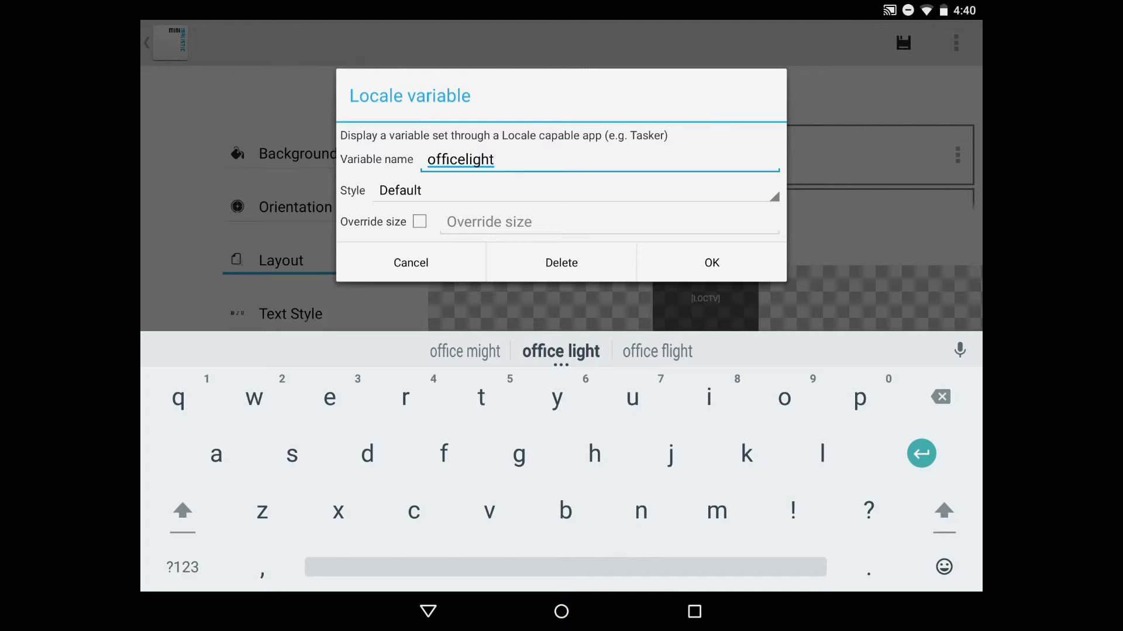
pyautogui.click(420, 221)
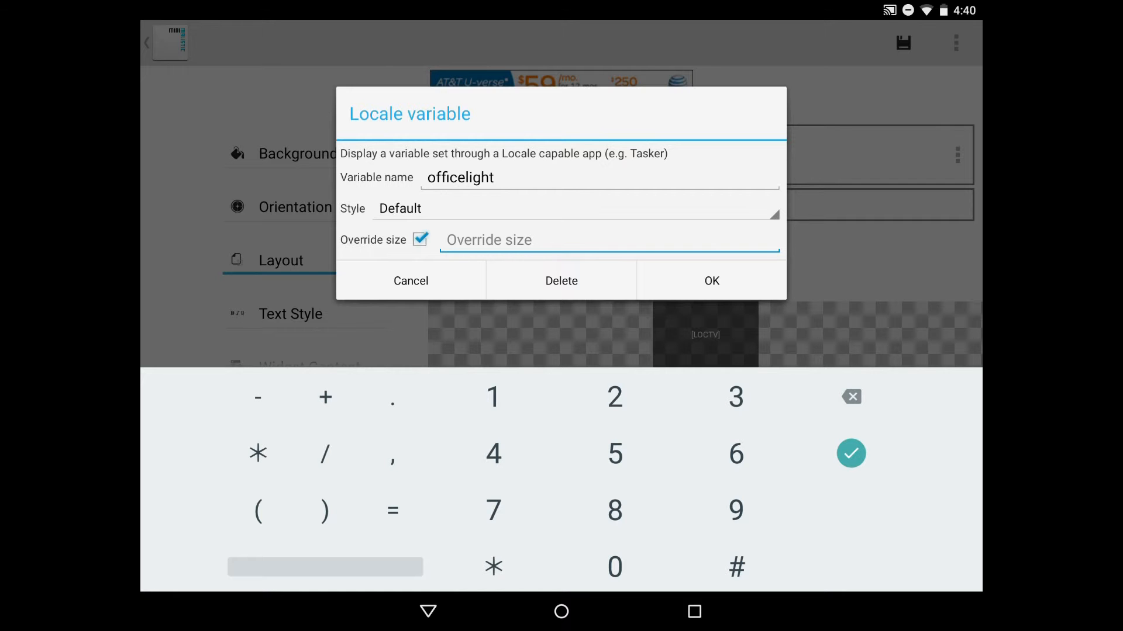
pyautogui.write('32')
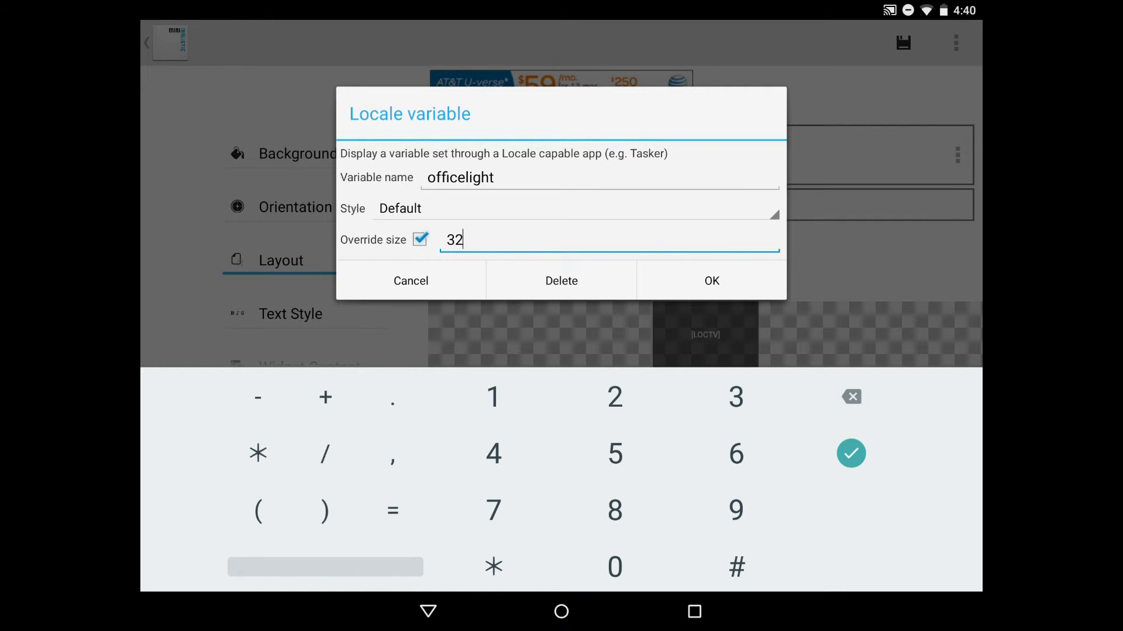
pyautogui.click(710, 279)
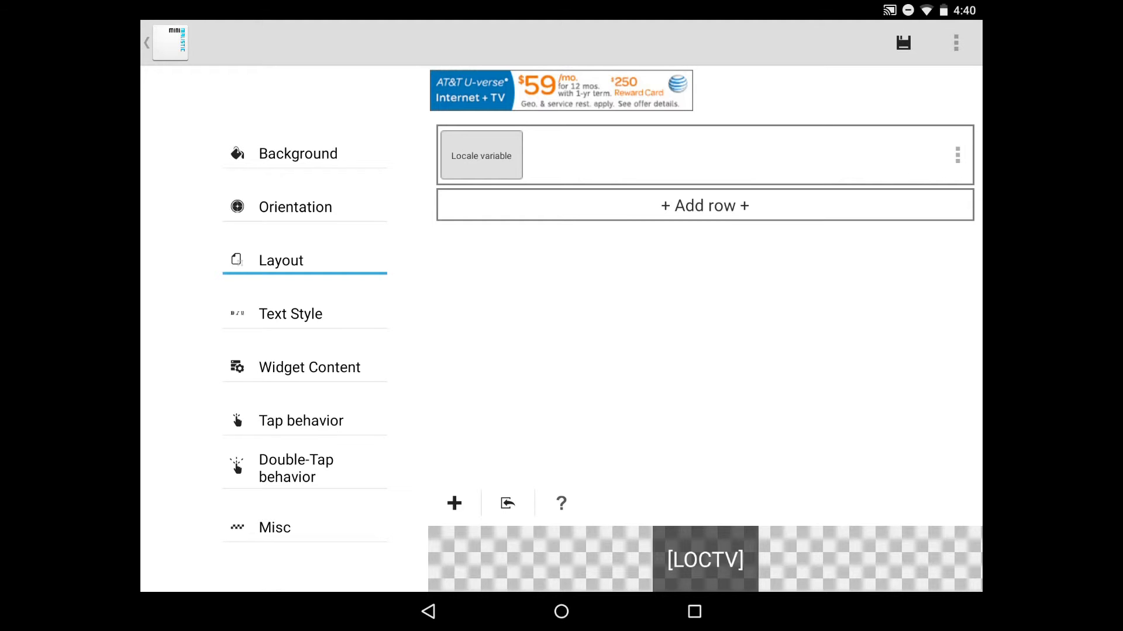
pyautogui.click(481, 156)
pyautogui.write('officelight')
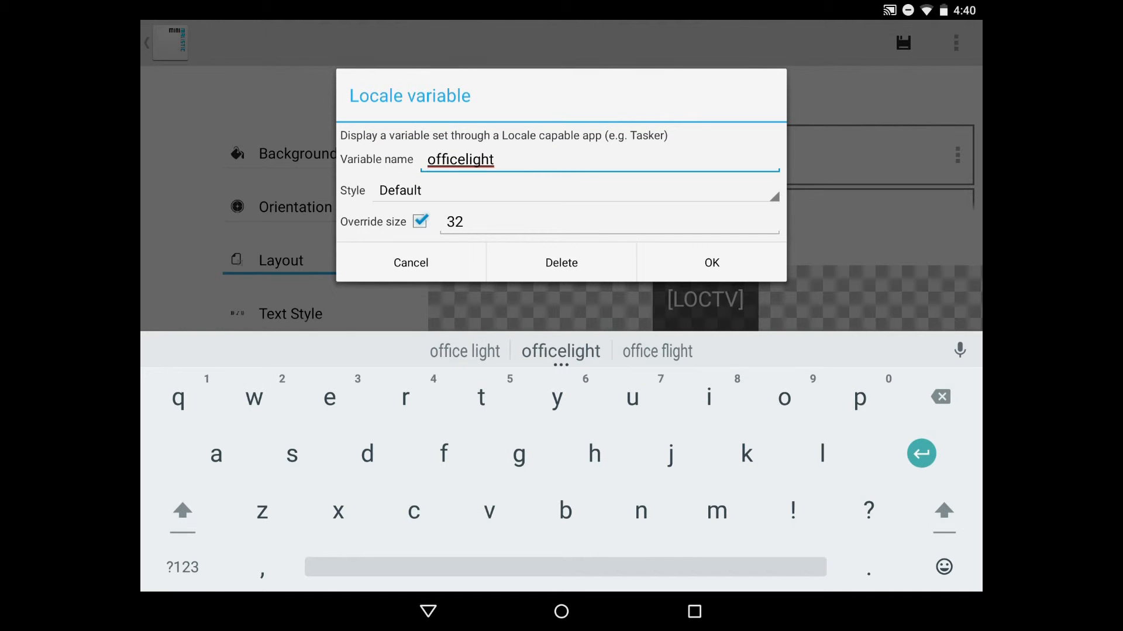
pyautogui.click(710, 263)
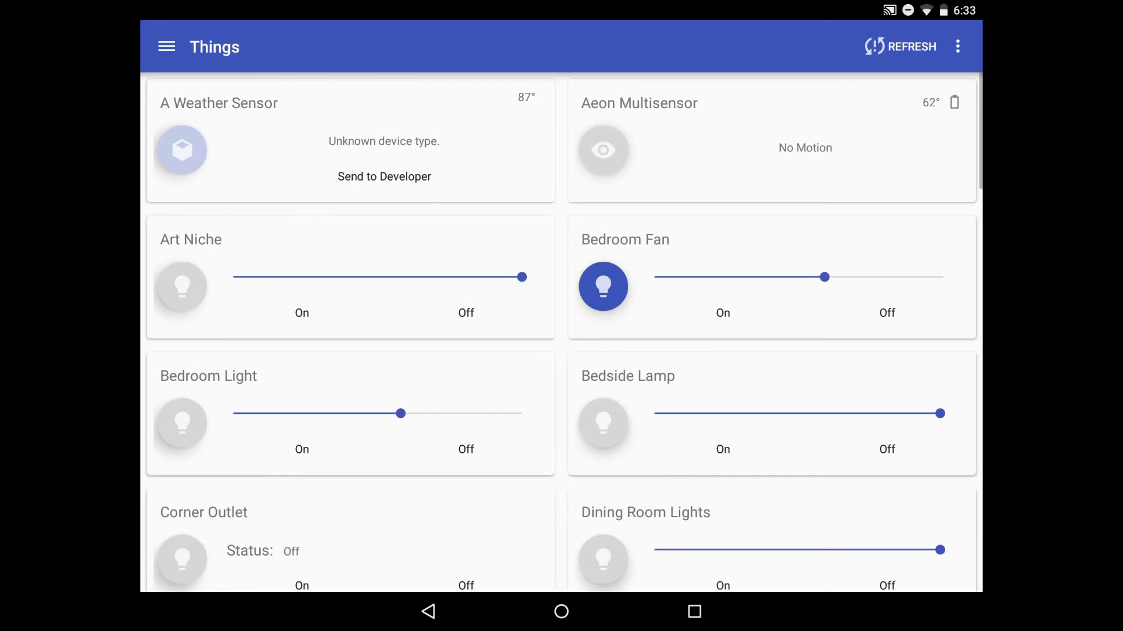
pyautogui.scroll(-3)
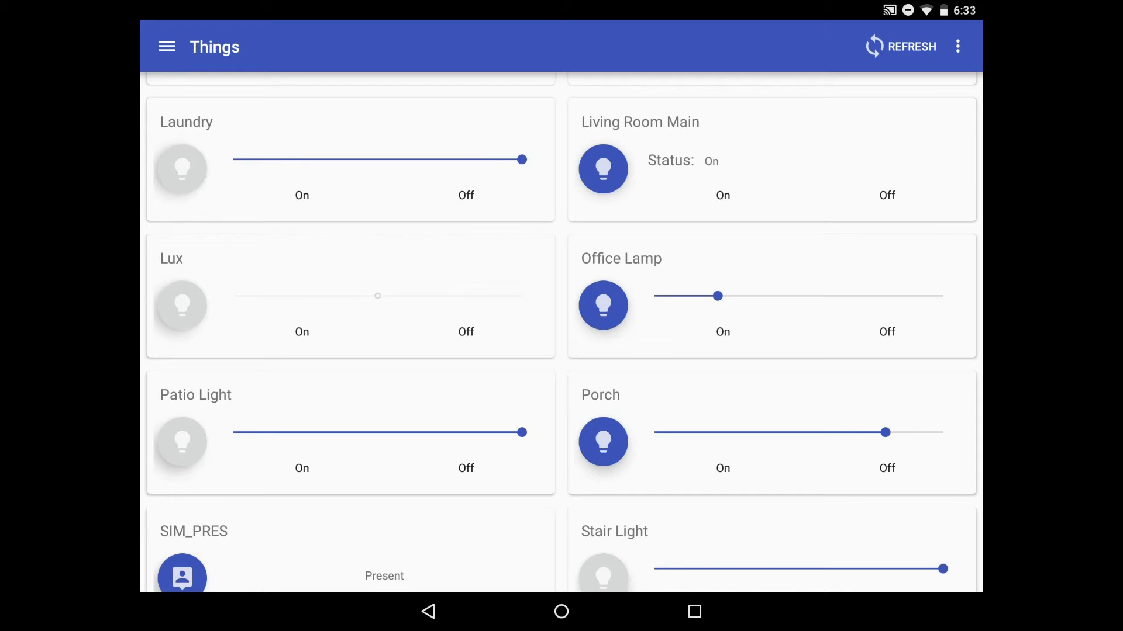
pyautogui.click(621, 258)
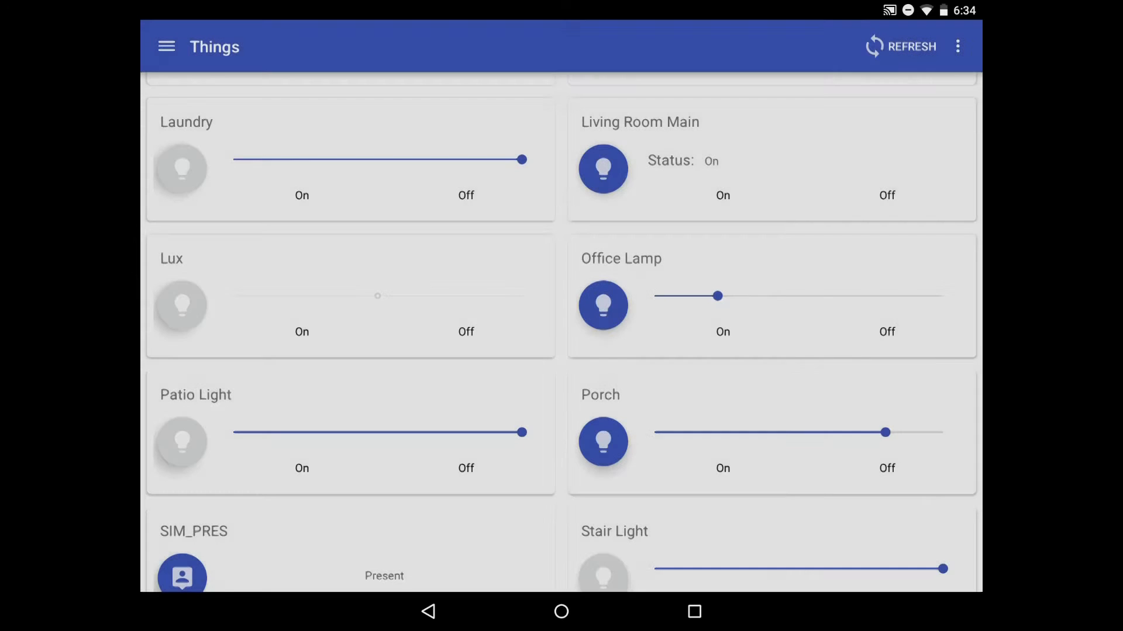
pyautogui.click(901, 47)
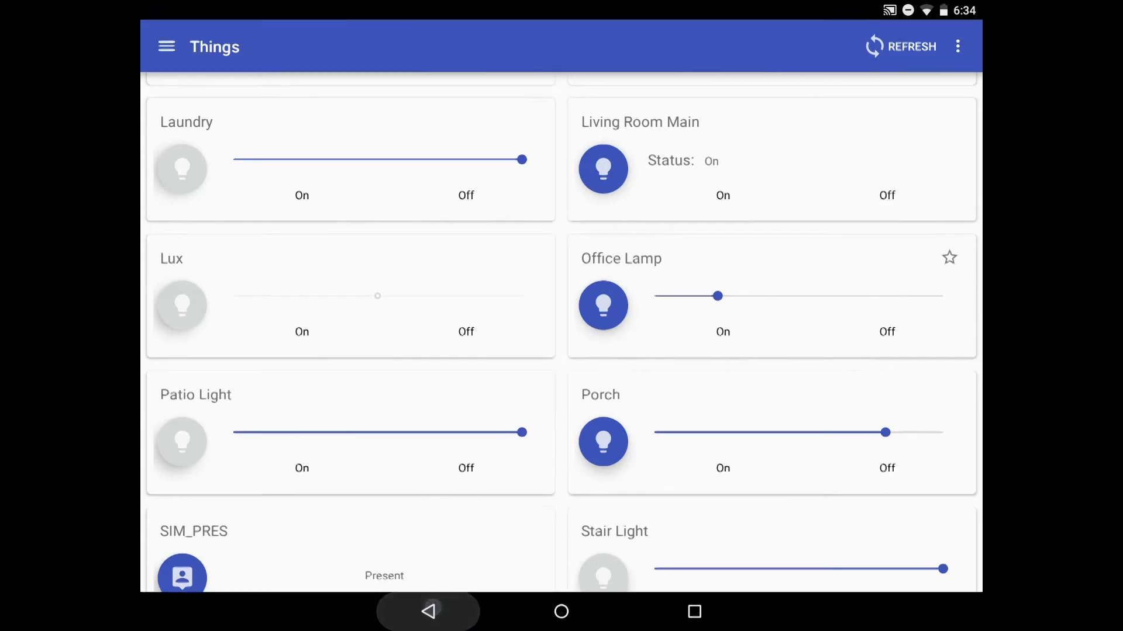
pyautogui.click(560, 611)
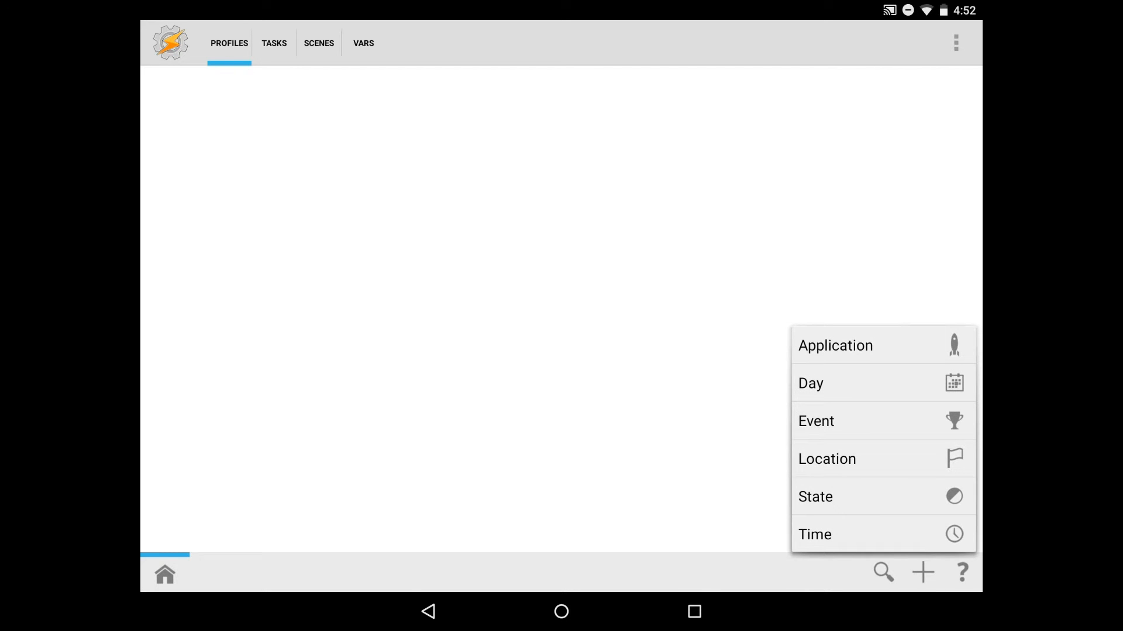
# Choose the SharpTools Thing State event as the profile trigger and open its configuration
pyautogui.click(815, 421)
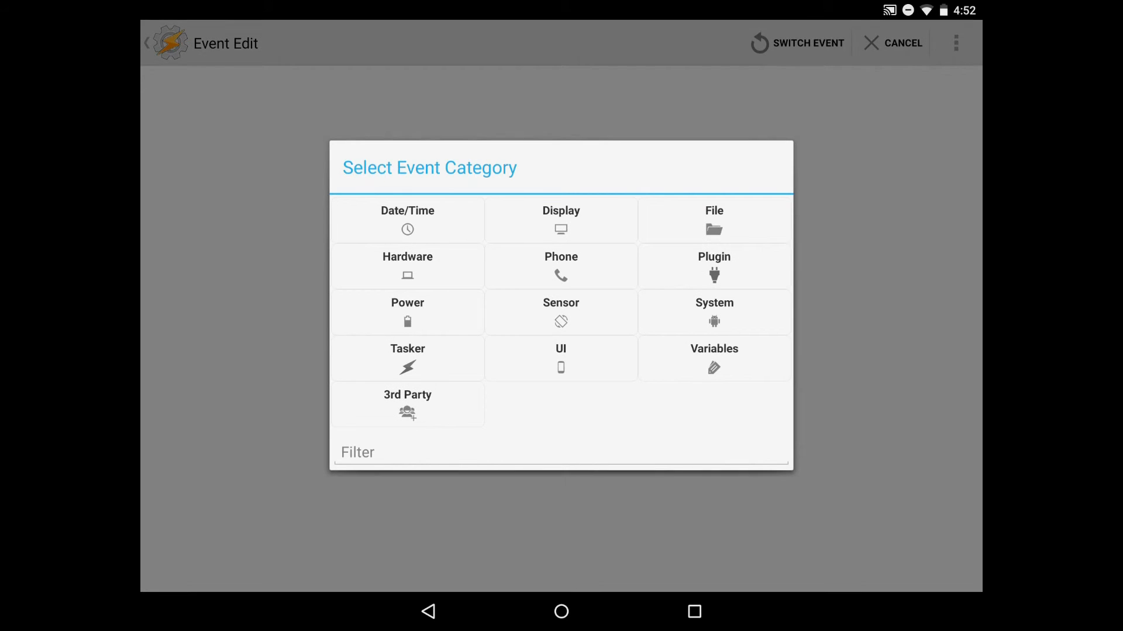
pyautogui.click(713, 266)
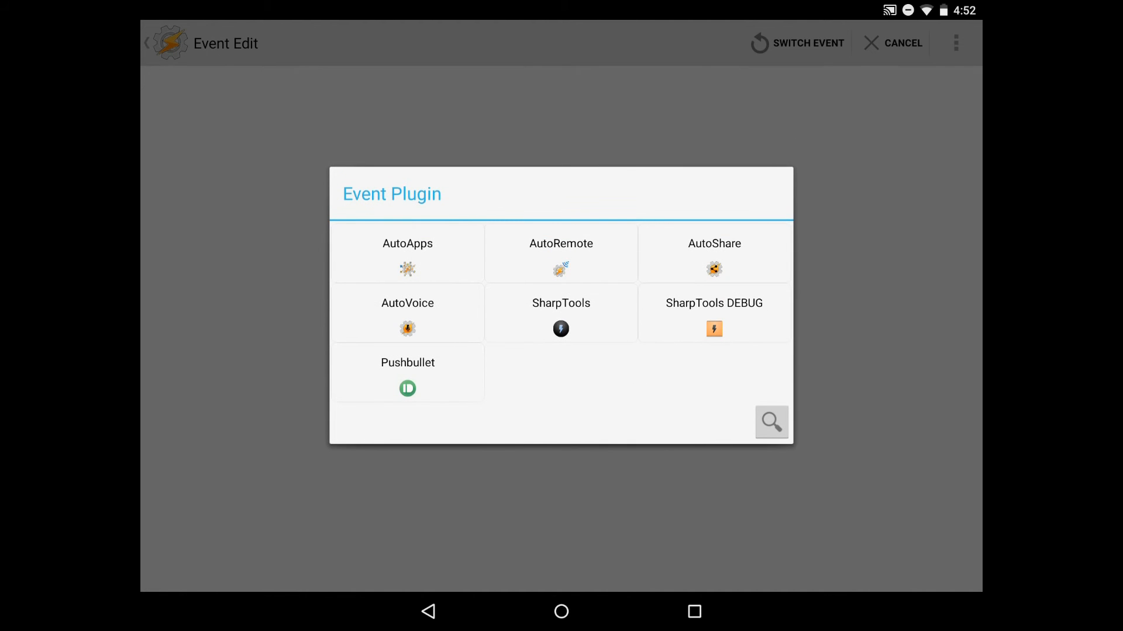
pyautogui.click(560, 313)
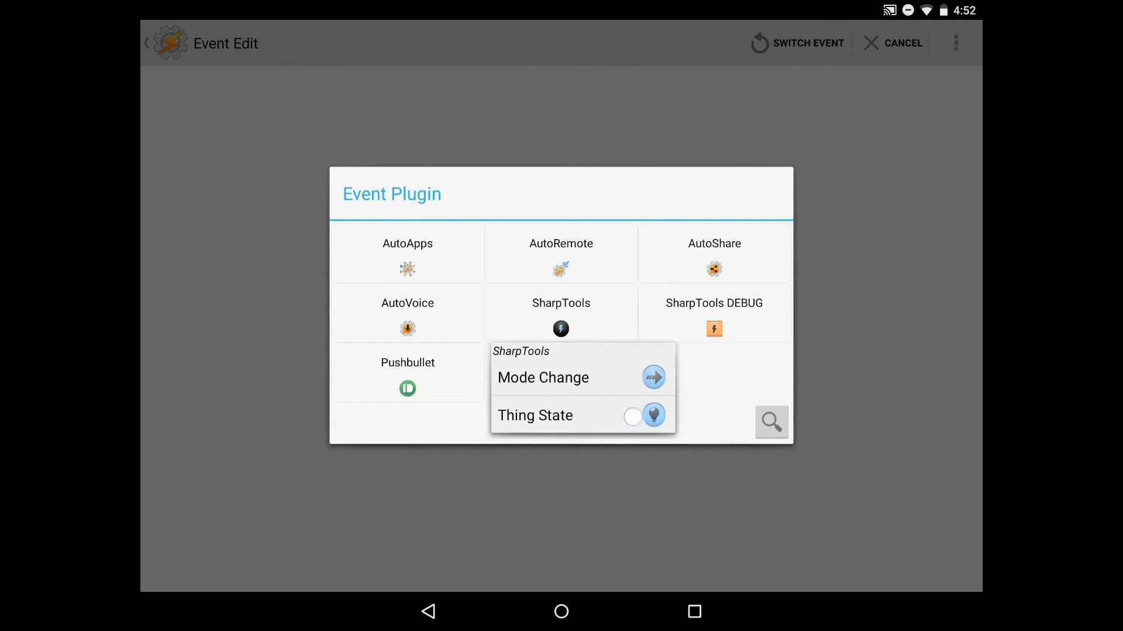
pyautogui.click(534, 415)
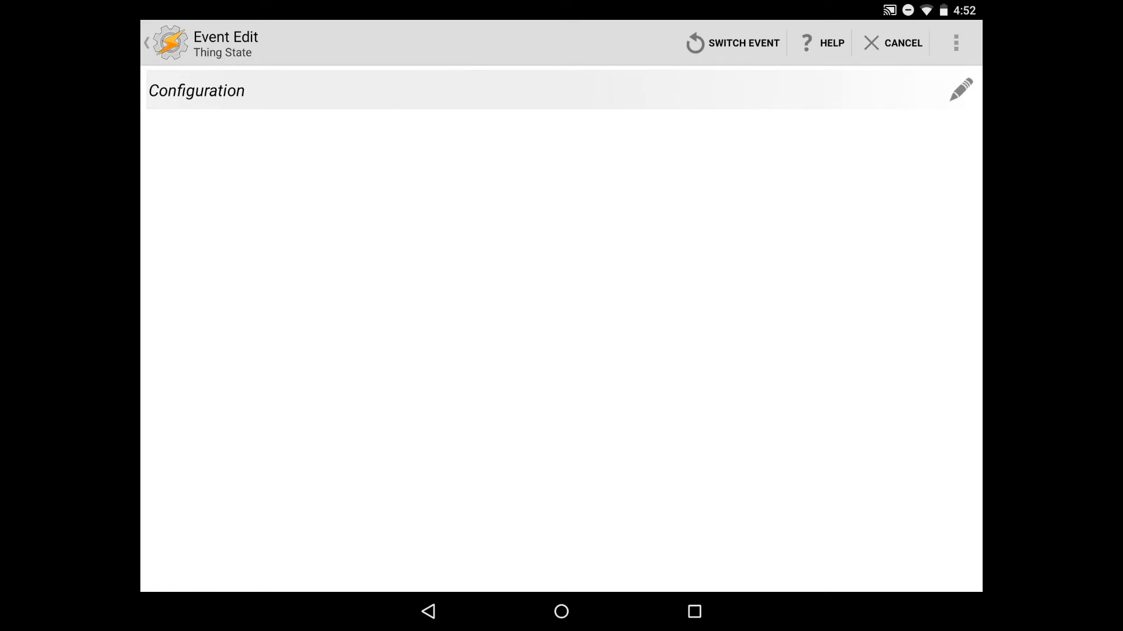
pyautogui.click(961, 89)
pyautogui.write('office')
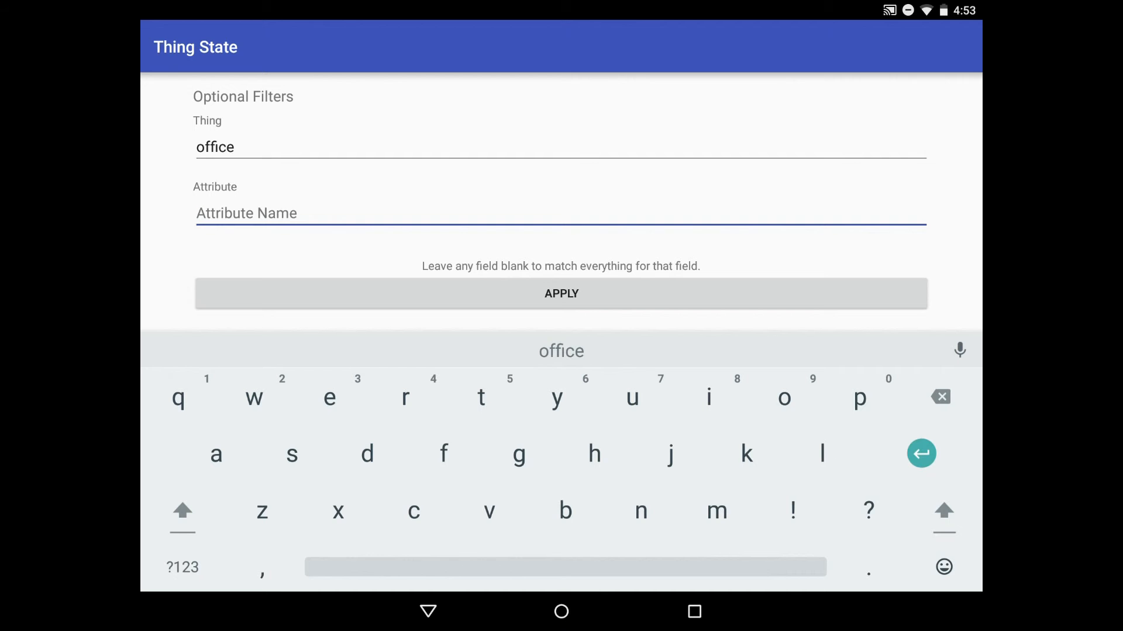
# Filter the Thing State event to thing office and attribute level, then save it
pyautogui.write('leve')
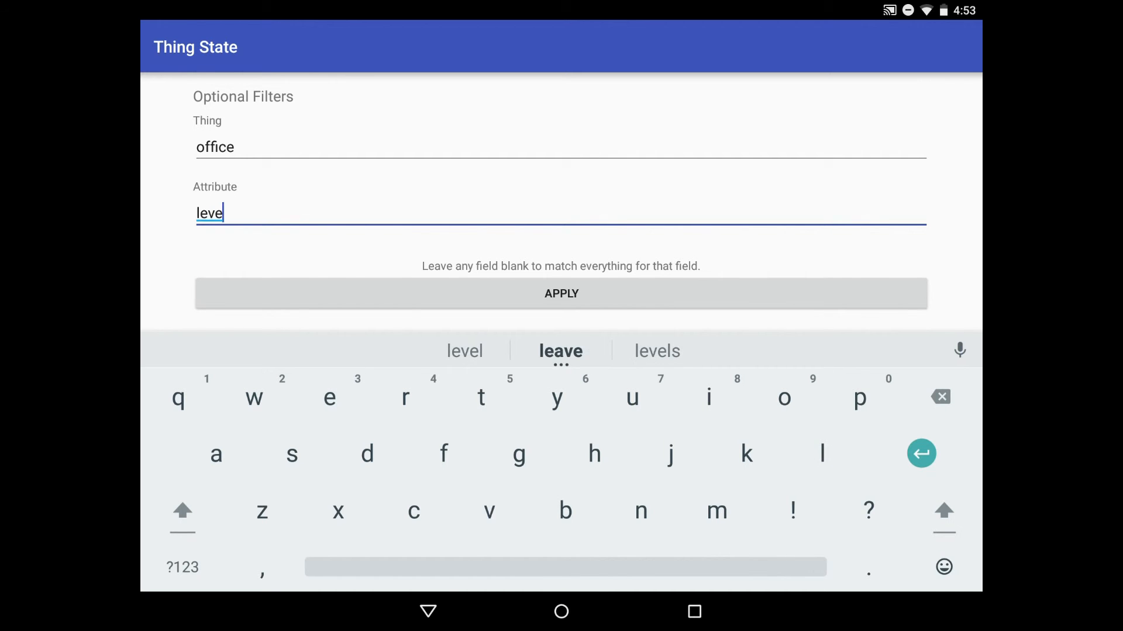
pyautogui.write('l')
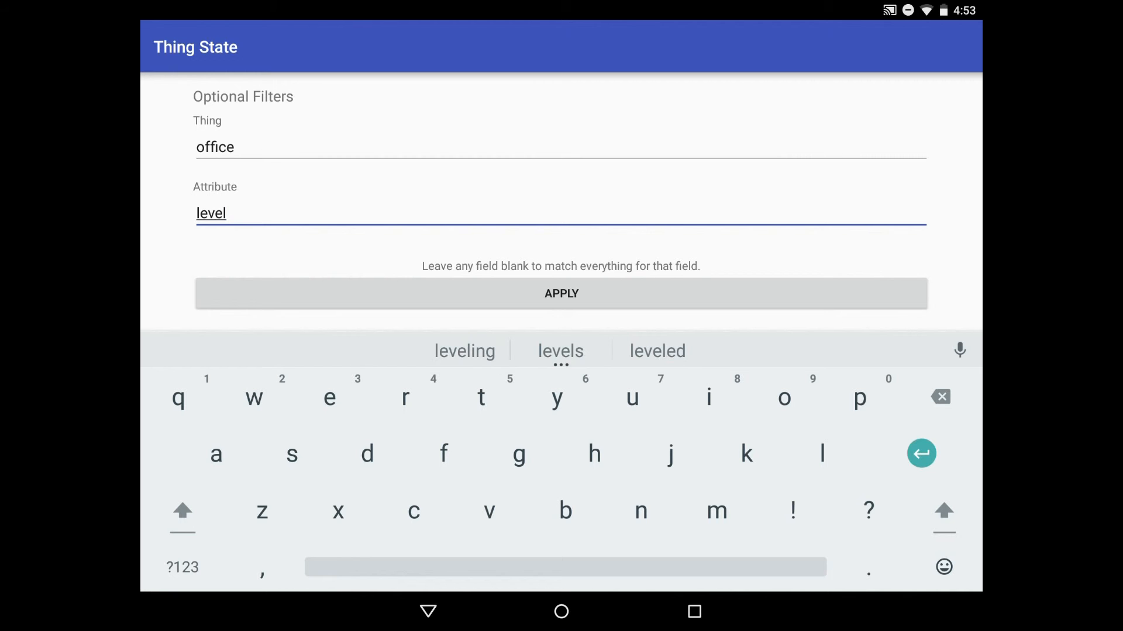
pyautogui.click(560, 294)
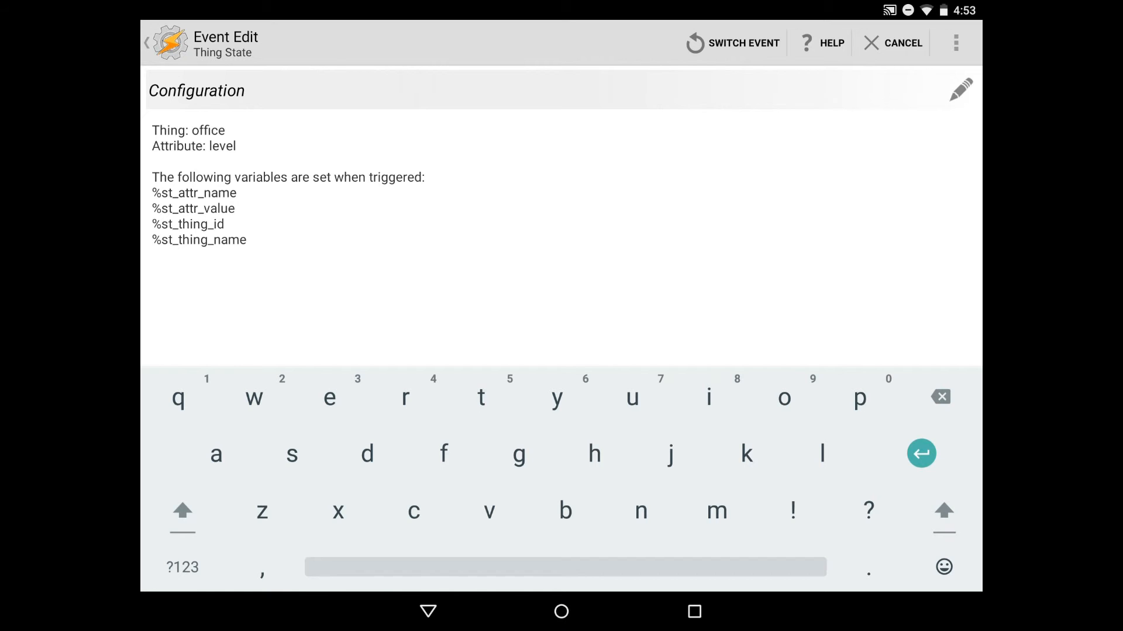
pyautogui.click(428, 611)
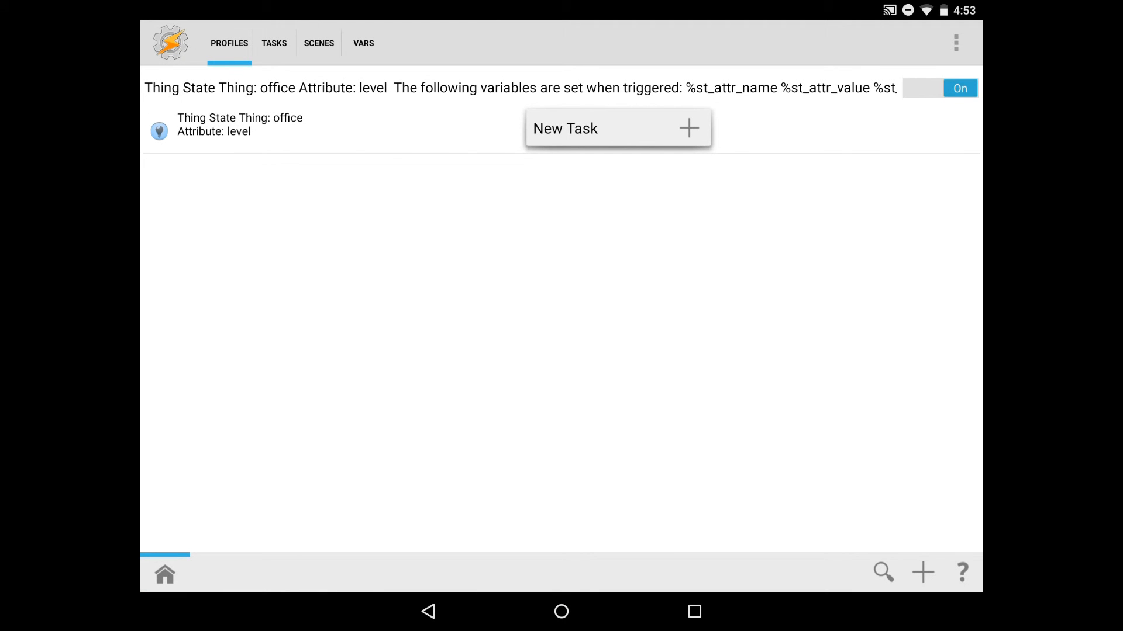
# Create a new task for the profile without naming it
pyautogui.click(687, 128)
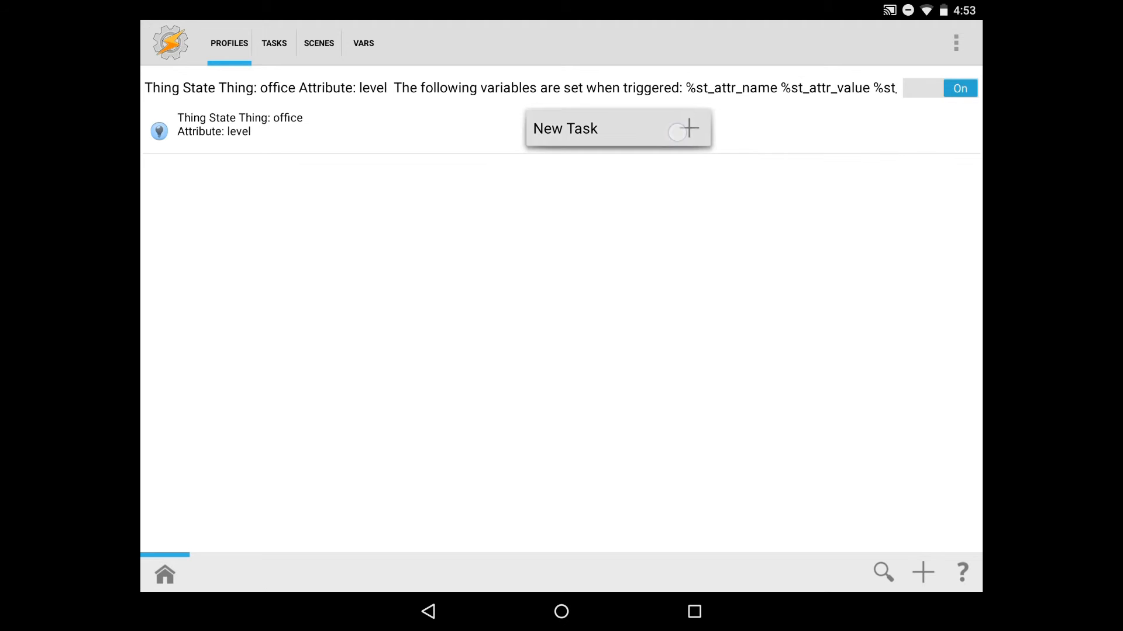
pyautogui.click(618, 127)
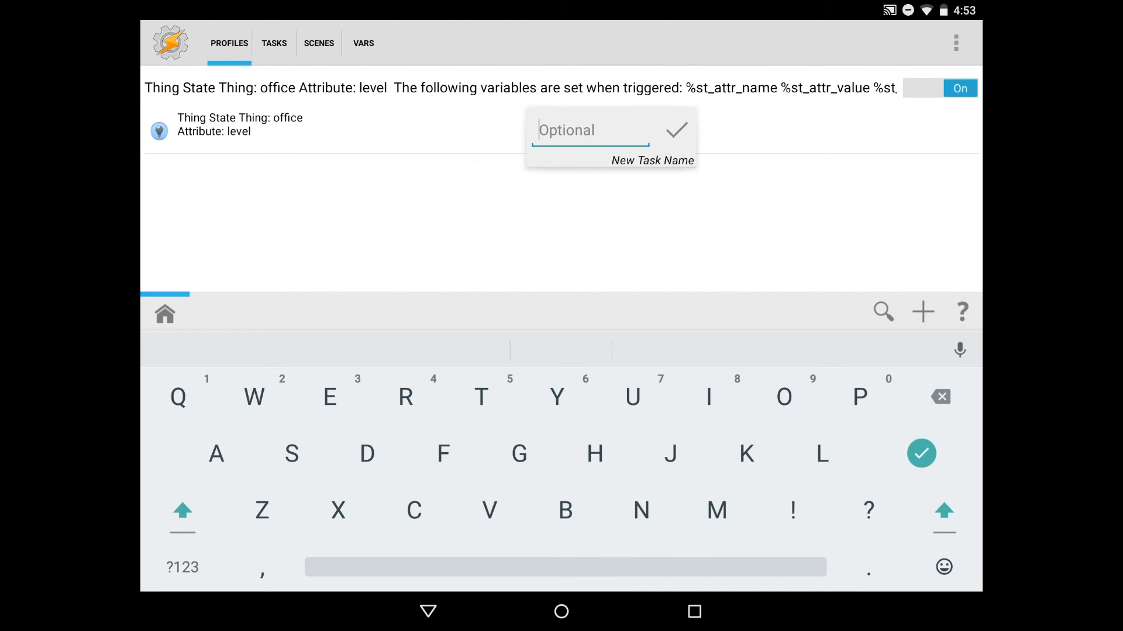
pyautogui.click(674, 131)
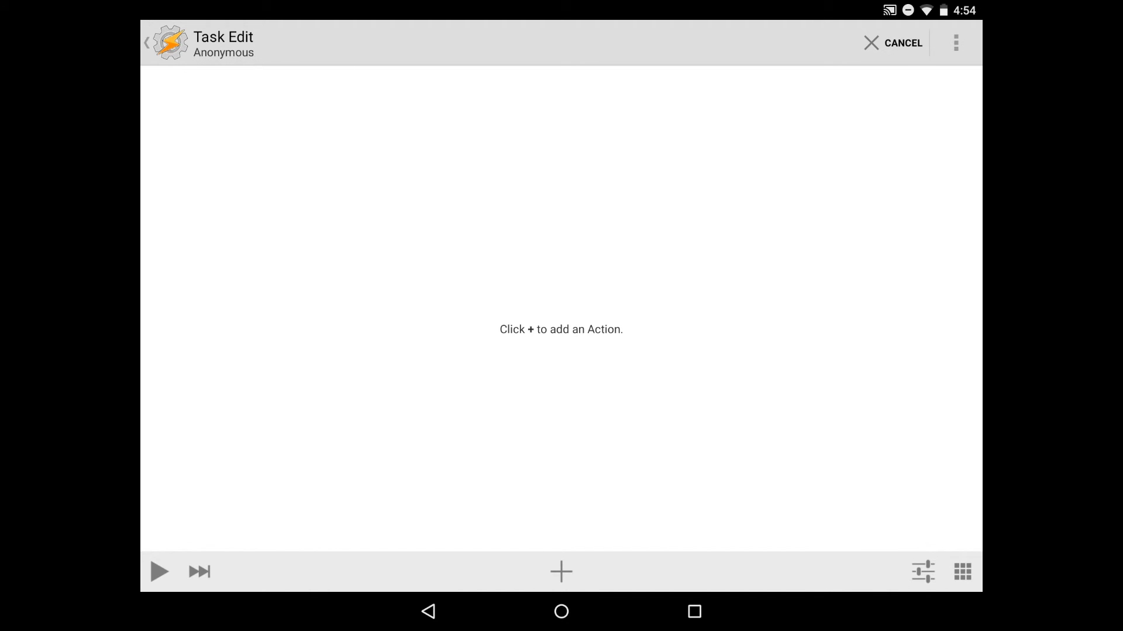
# Add a Minimalistic Text plugin variable action to the empty task
pyautogui.click(560, 572)
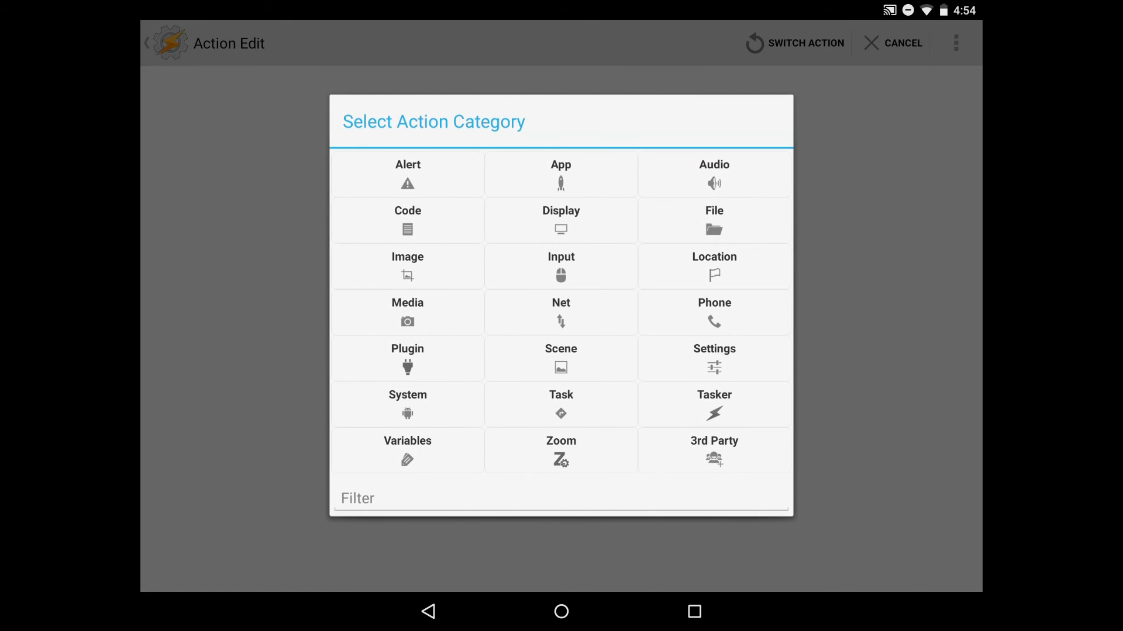
pyautogui.click(407, 362)
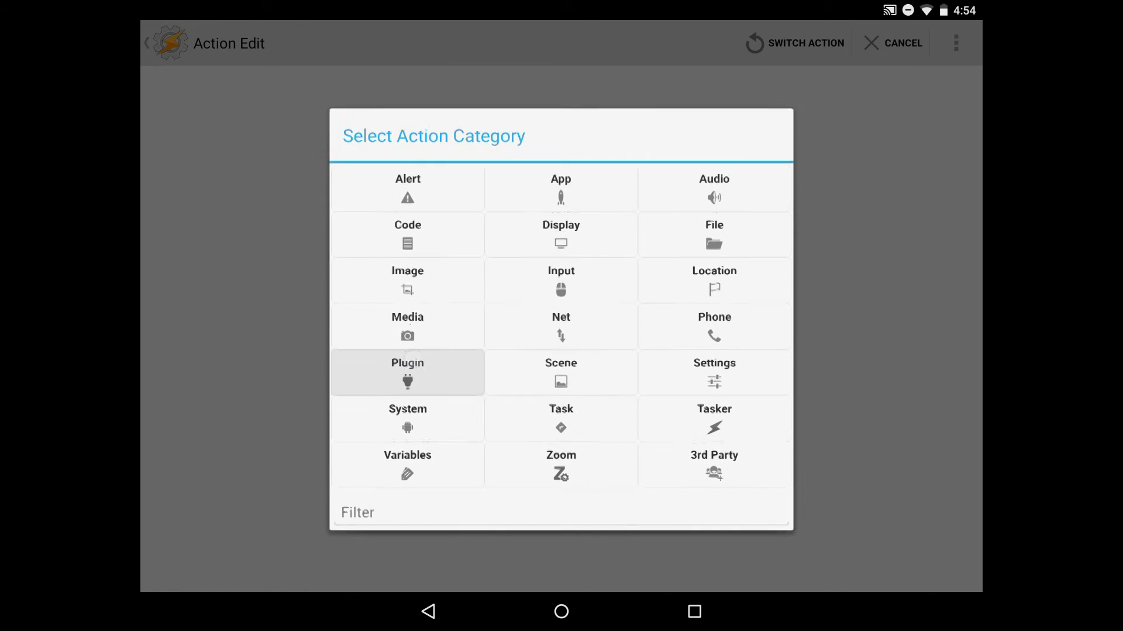
pyautogui.click(407, 372)
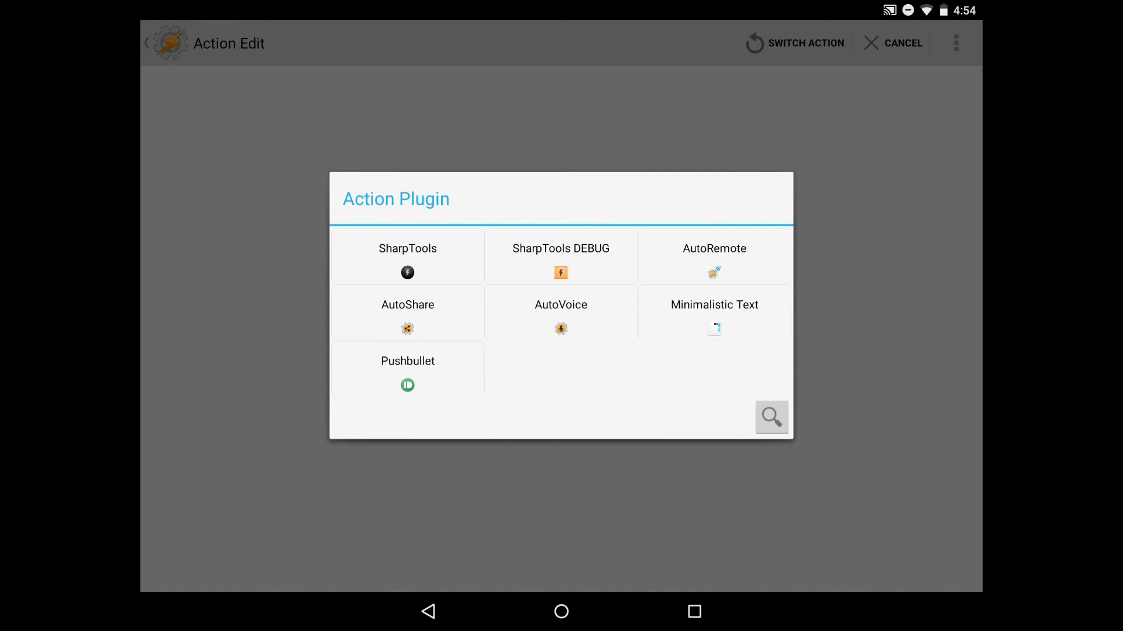
pyautogui.click(713, 313)
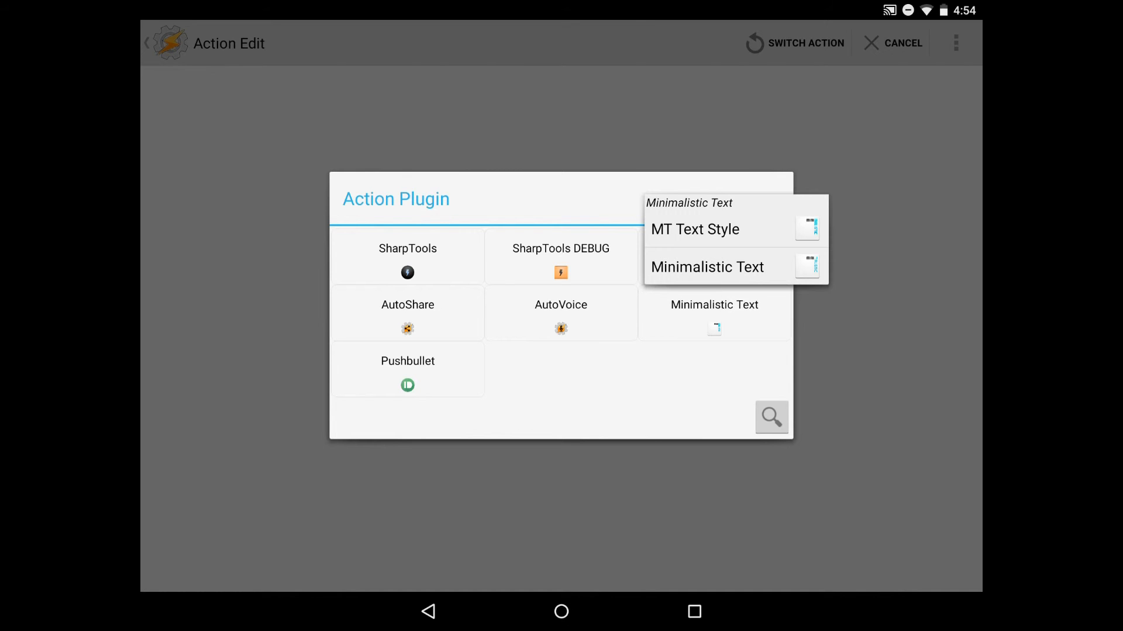
pyautogui.click(708, 266)
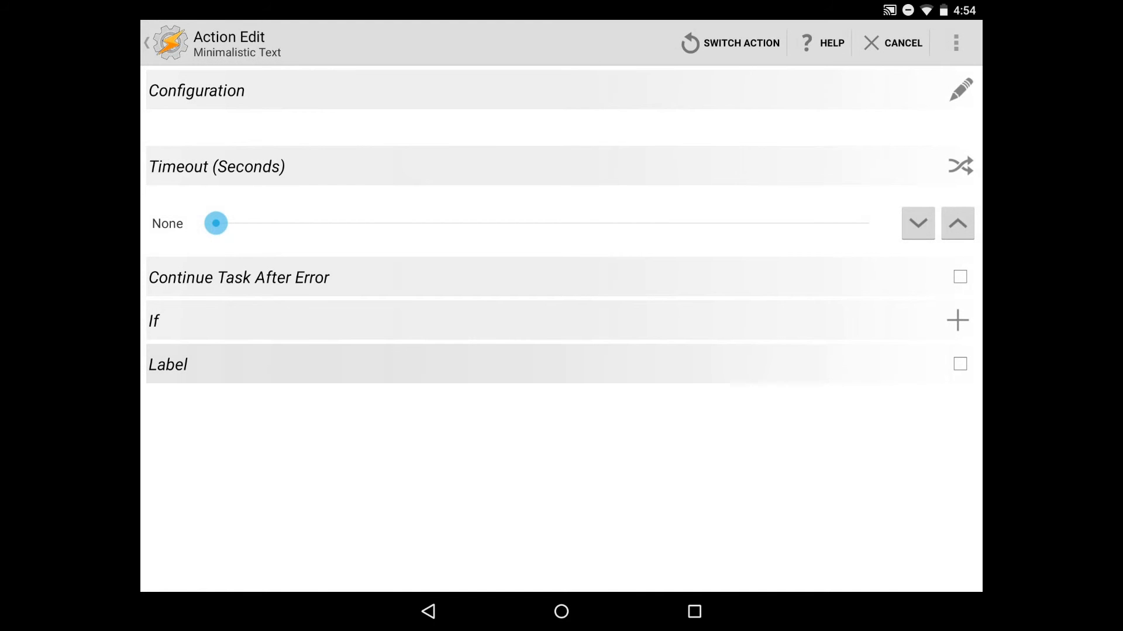
# Configure the action to set officelight to the content %st_attr_value
pyautogui.click(962, 89)
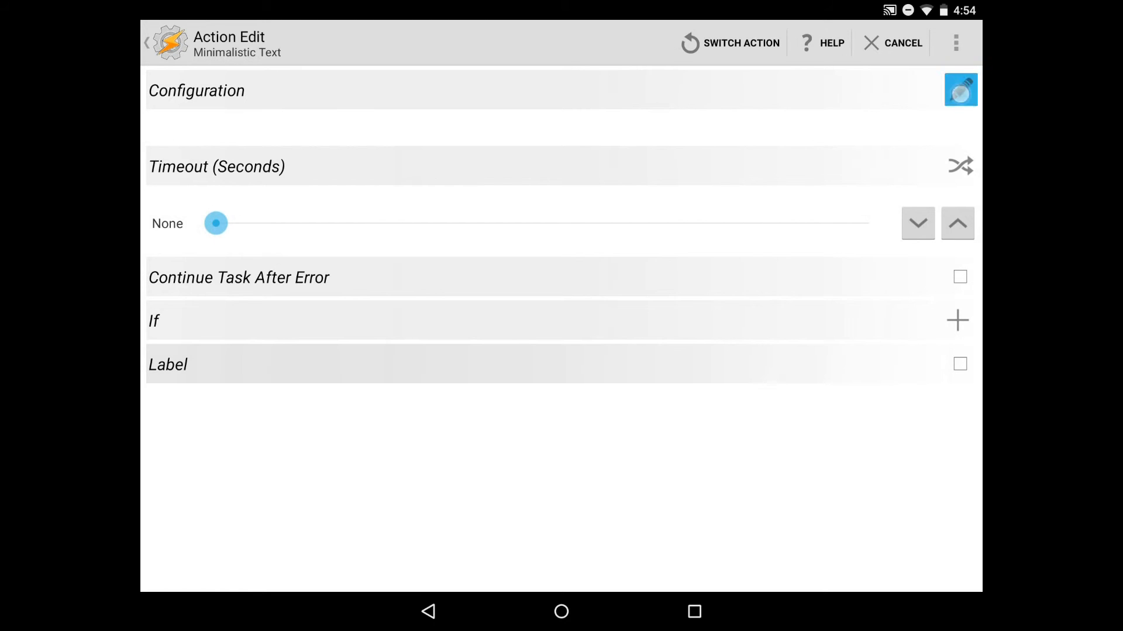
pyautogui.click(960, 89)
pyautogui.write('officelight')
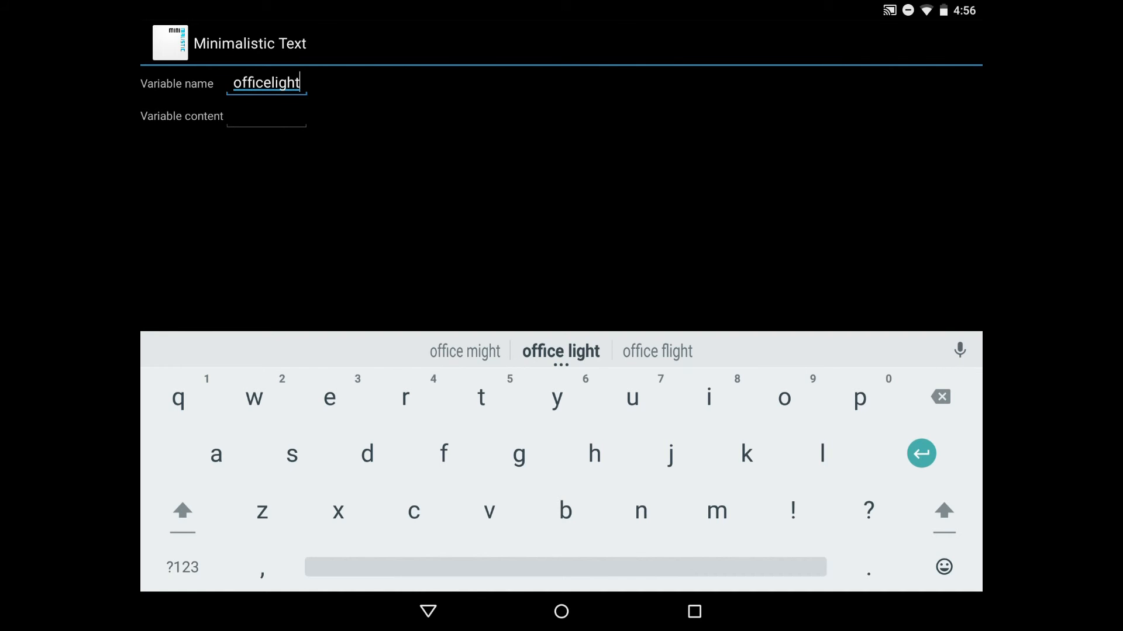
pyautogui.click(267, 116)
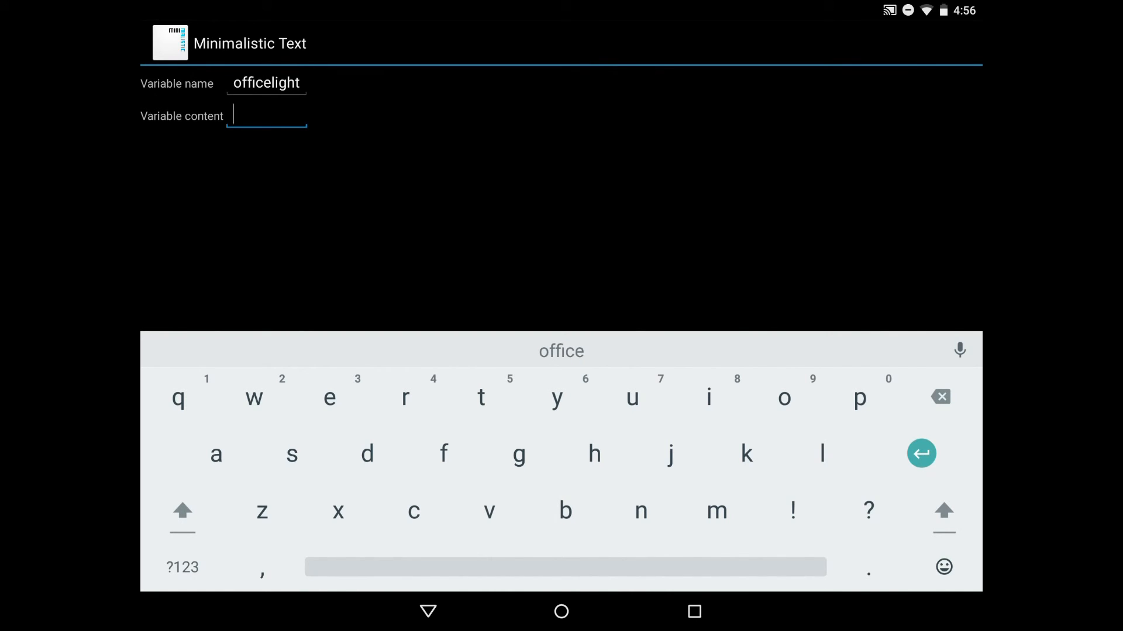
pyautogui.write('hi')
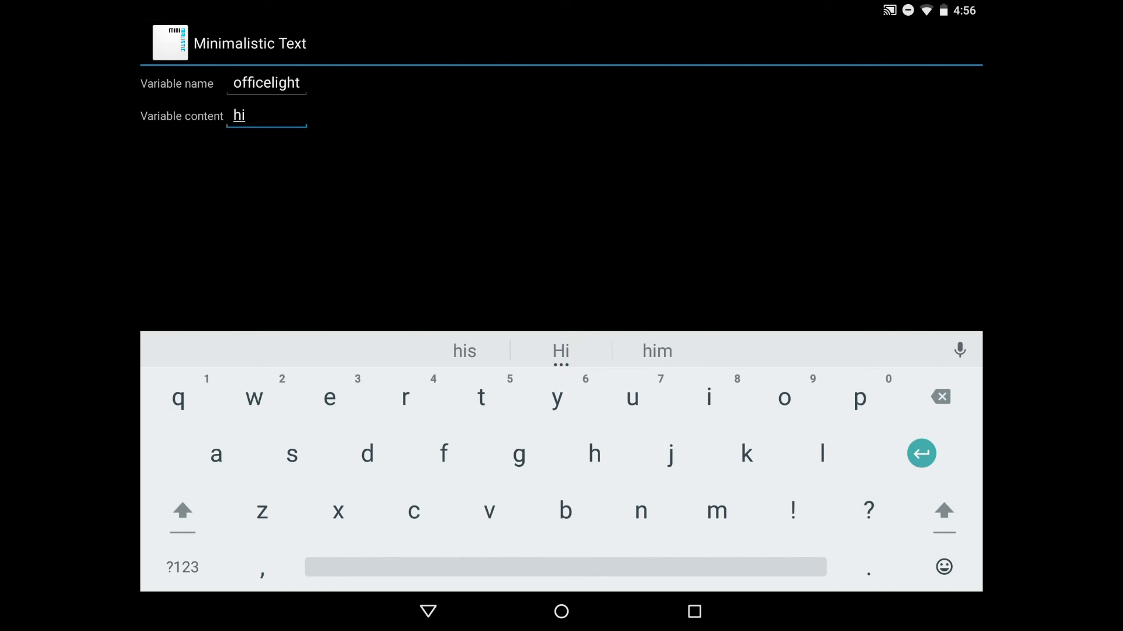
pyautogui.click(940, 398)
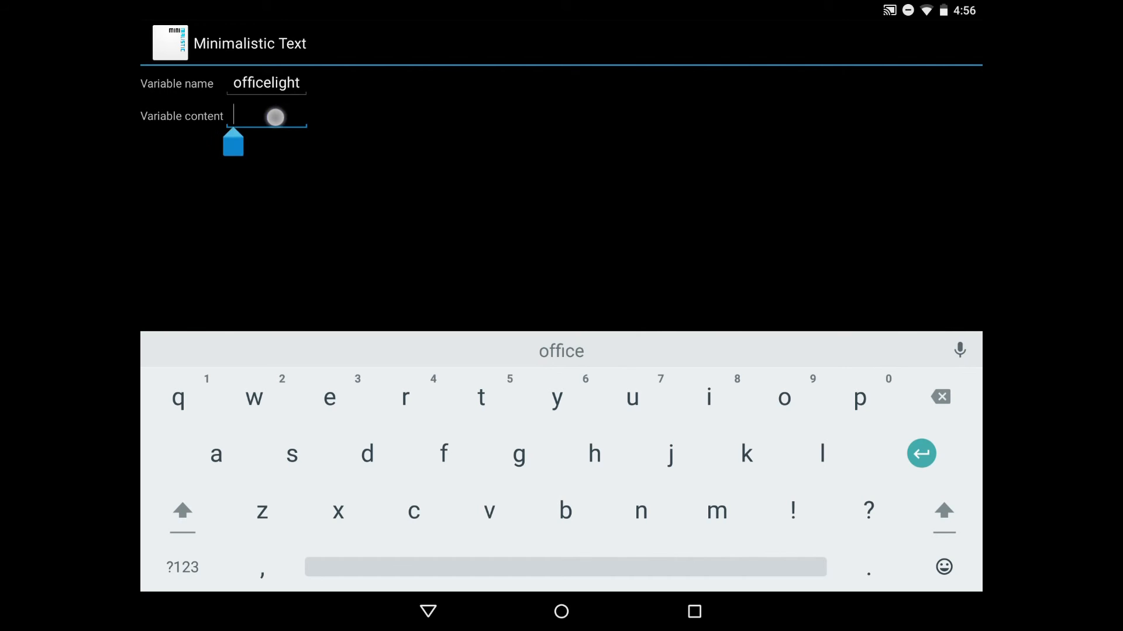
pyautogui.write('%st_attr_value')
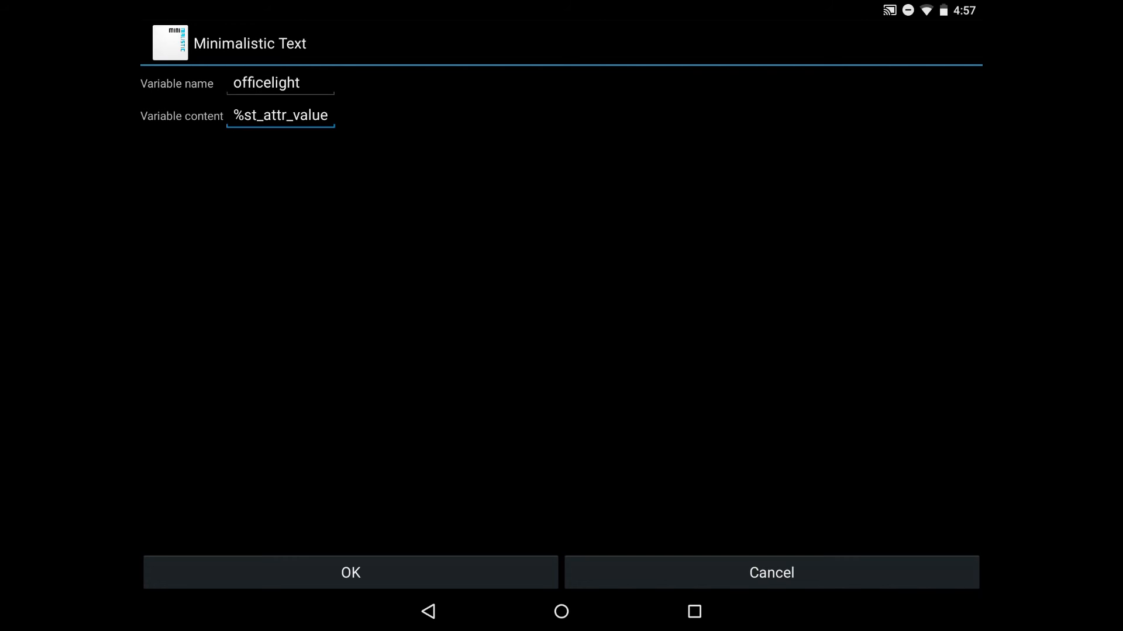
pyautogui.click(350, 571)
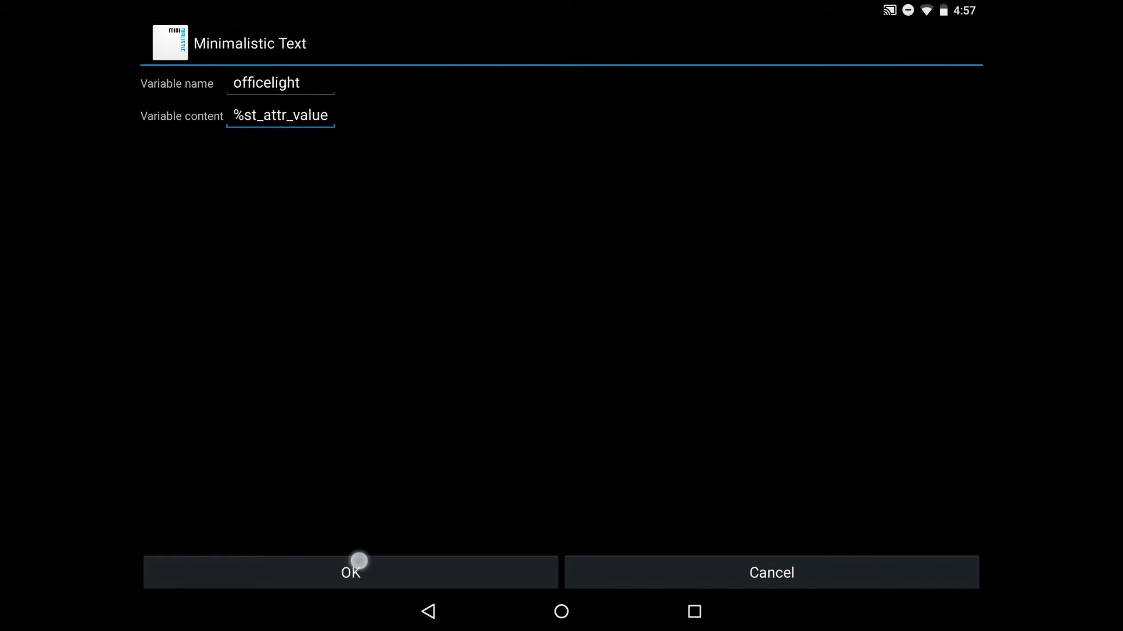
pyautogui.click(349, 572)
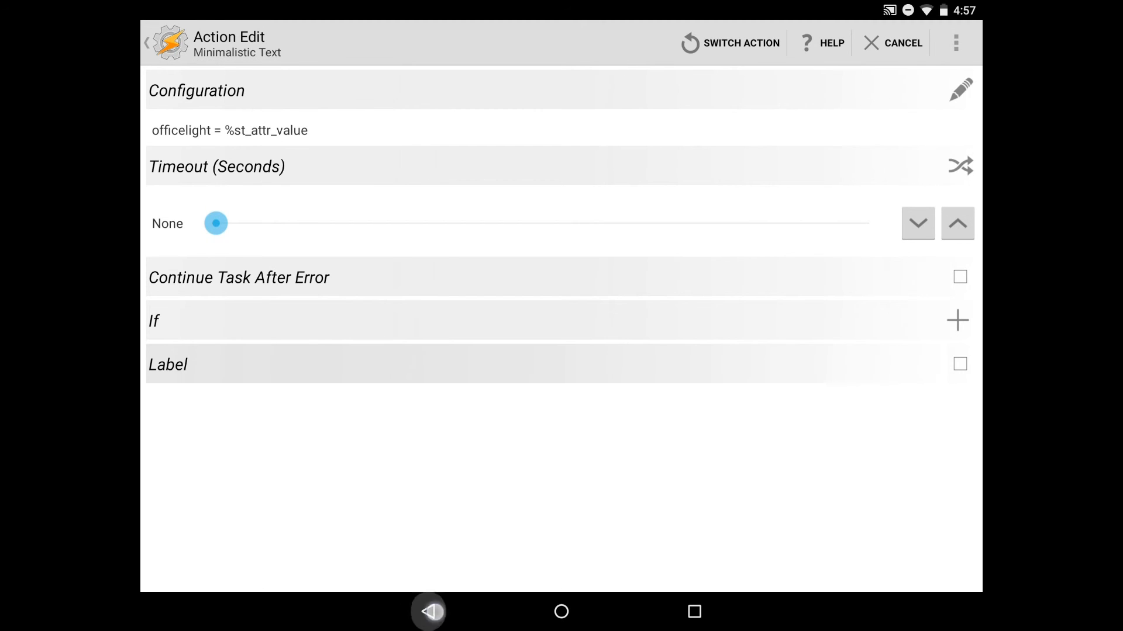
# Save the Minimalistic Text action back into the task
pyautogui.click(886, 43)
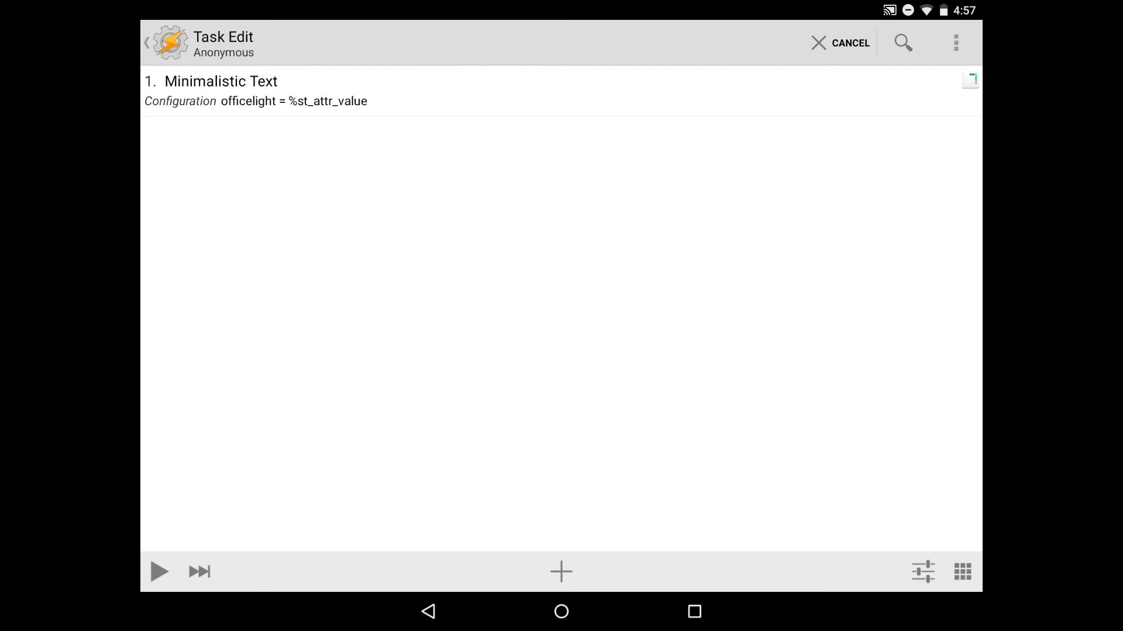
pyautogui.click(428, 612)
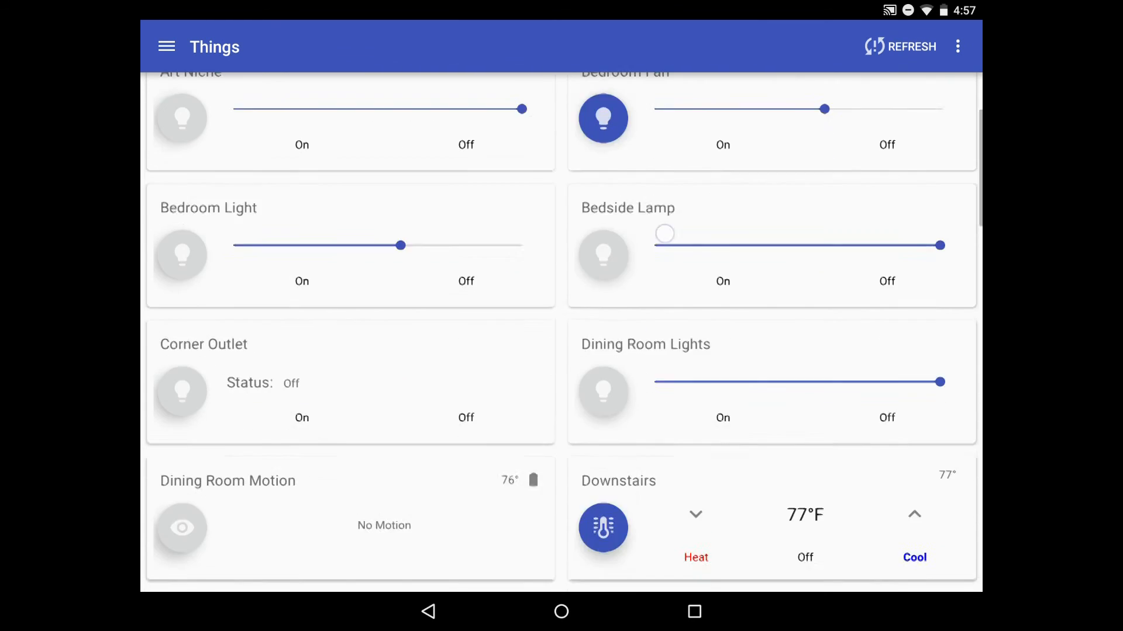
# Slide the Office Lamp's level slider lower in the Things list to test the profile
pyautogui.scroll(-3)
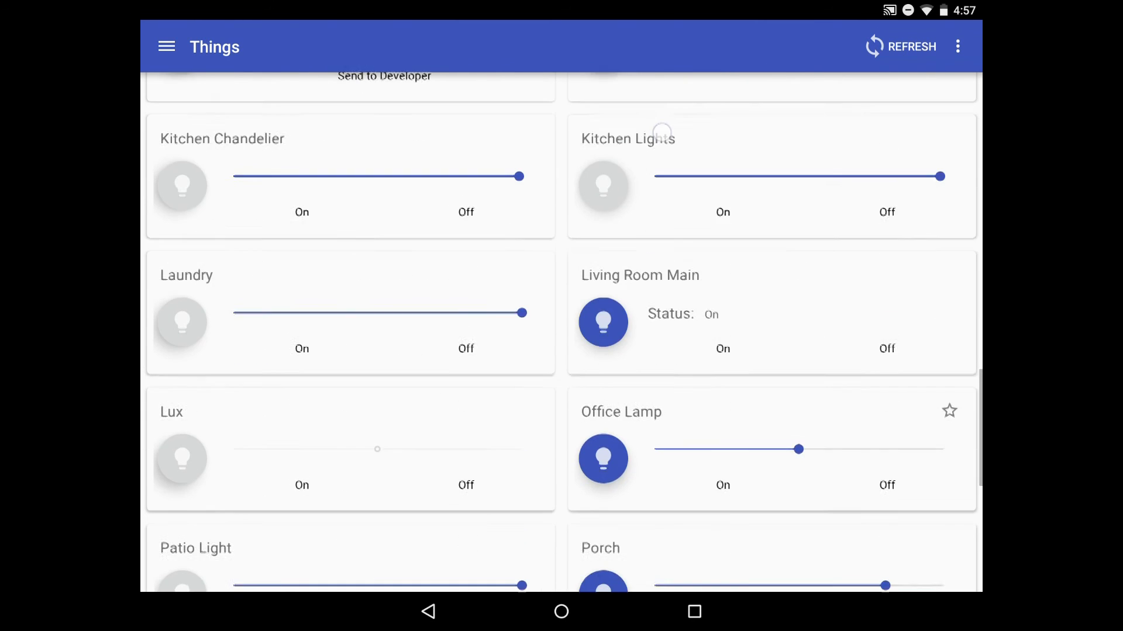
pyautogui.scroll(-3)
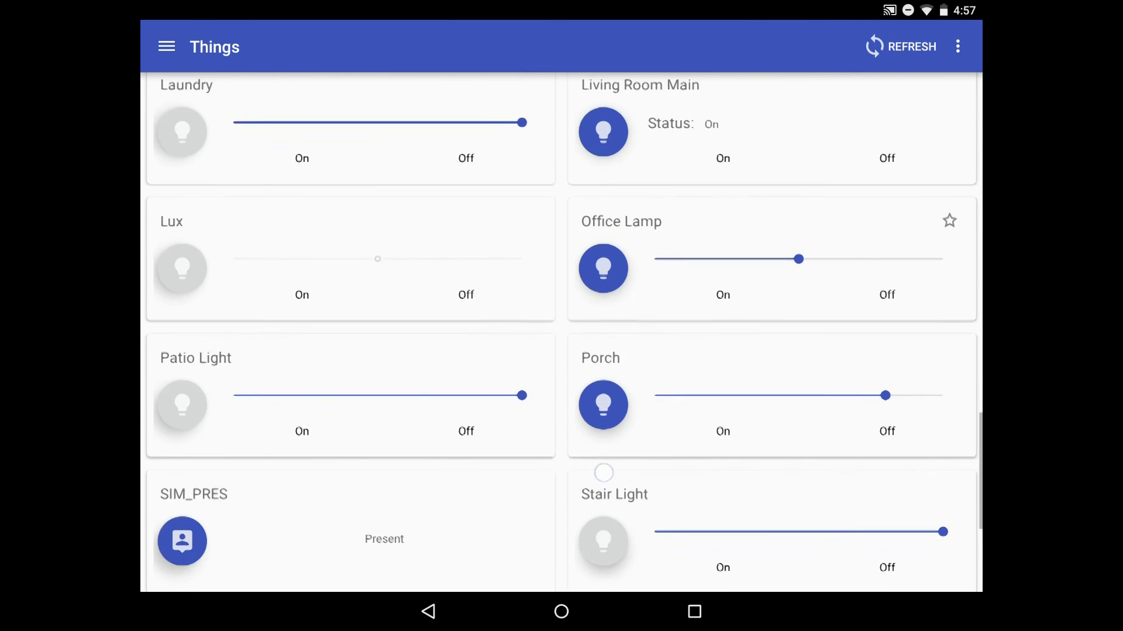
pyautogui.scroll(-3)
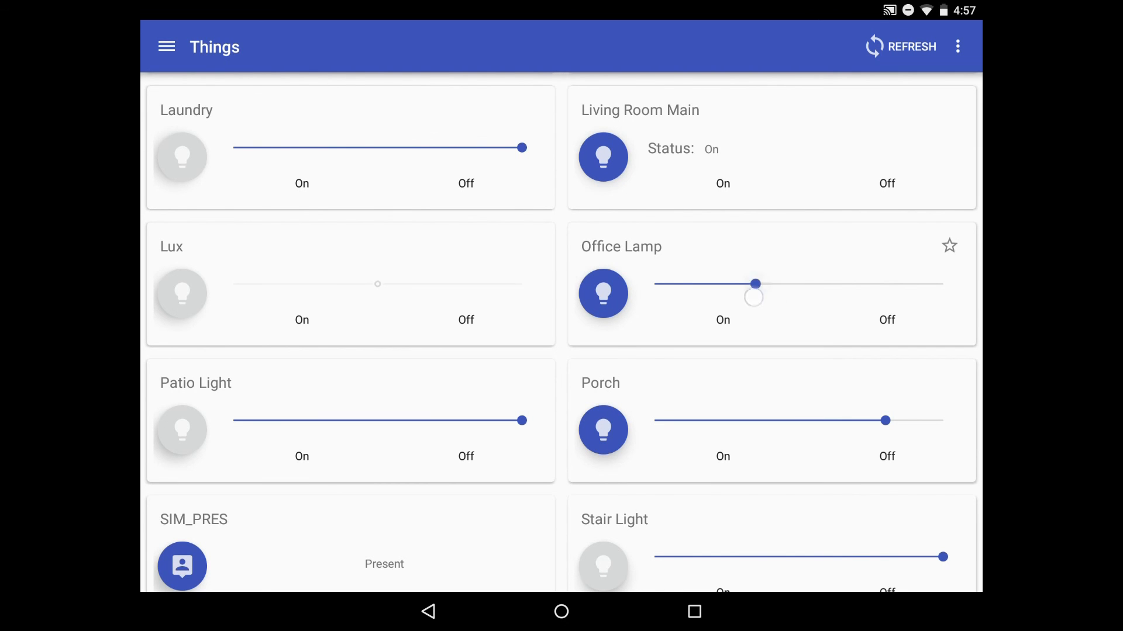
pyautogui.moveTo(757, 283); pyautogui.dragTo(718, 283)
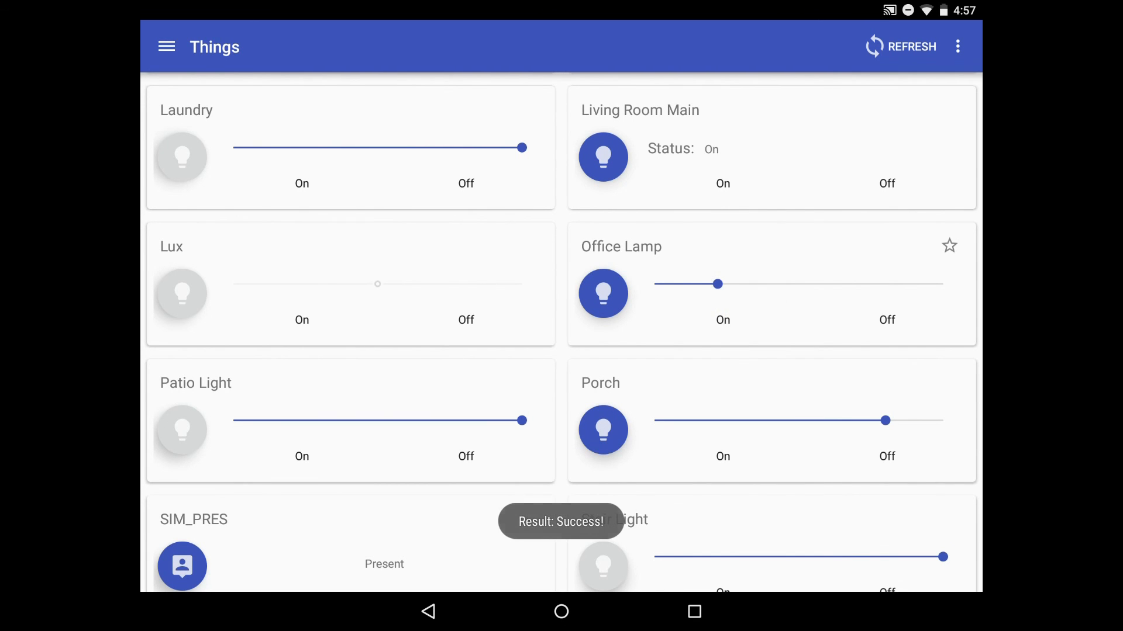